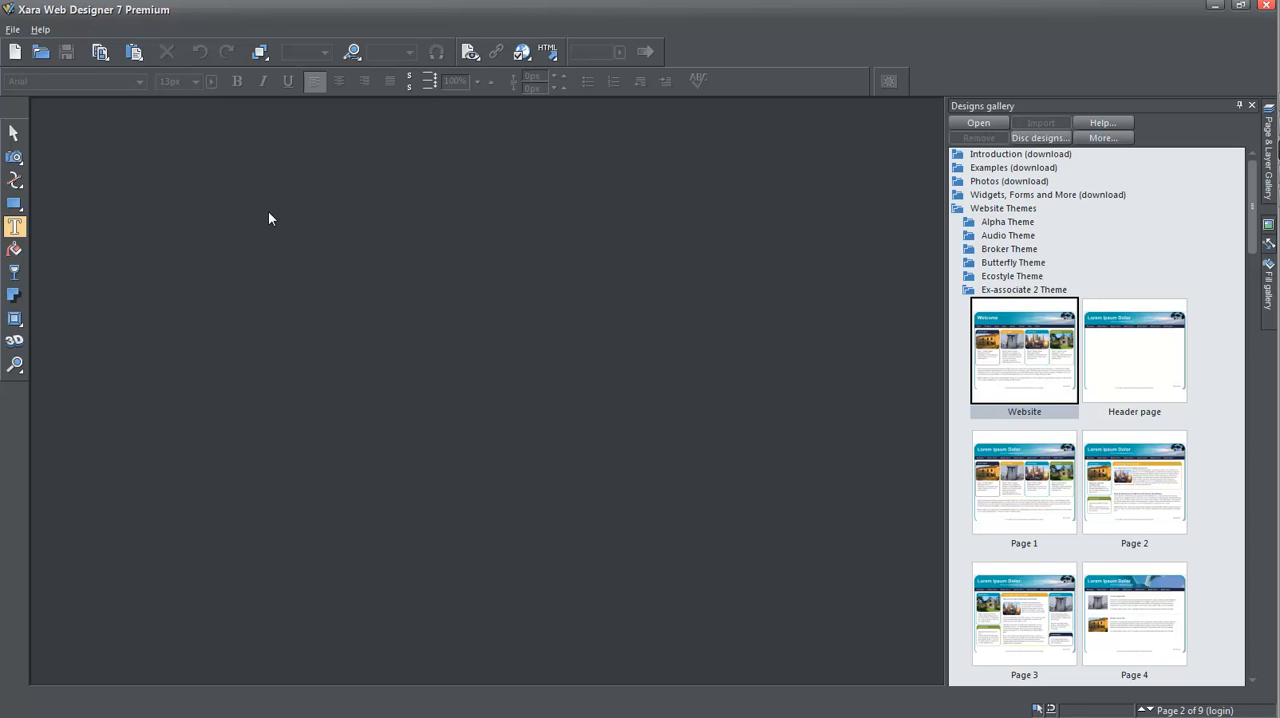
mouse_move(1252, 106)
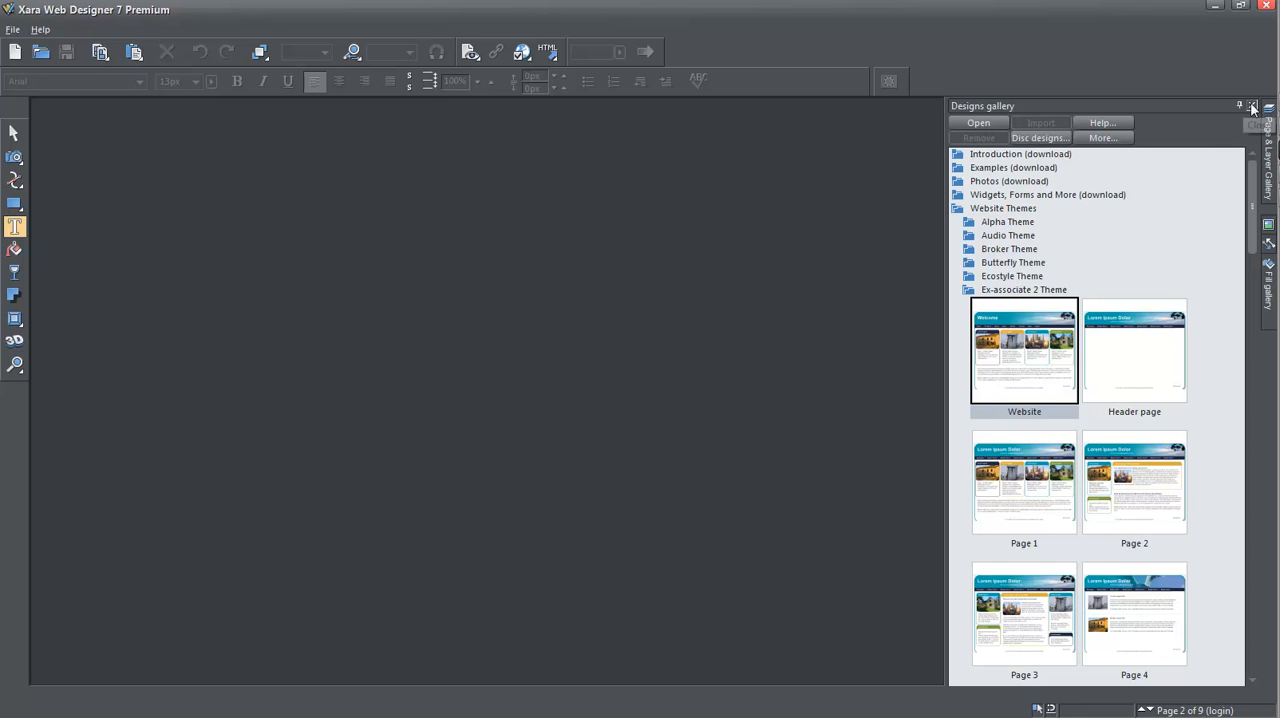
Step: Close the Designs gallery panel, leaving an empty workspace
left_click(1252, 106)
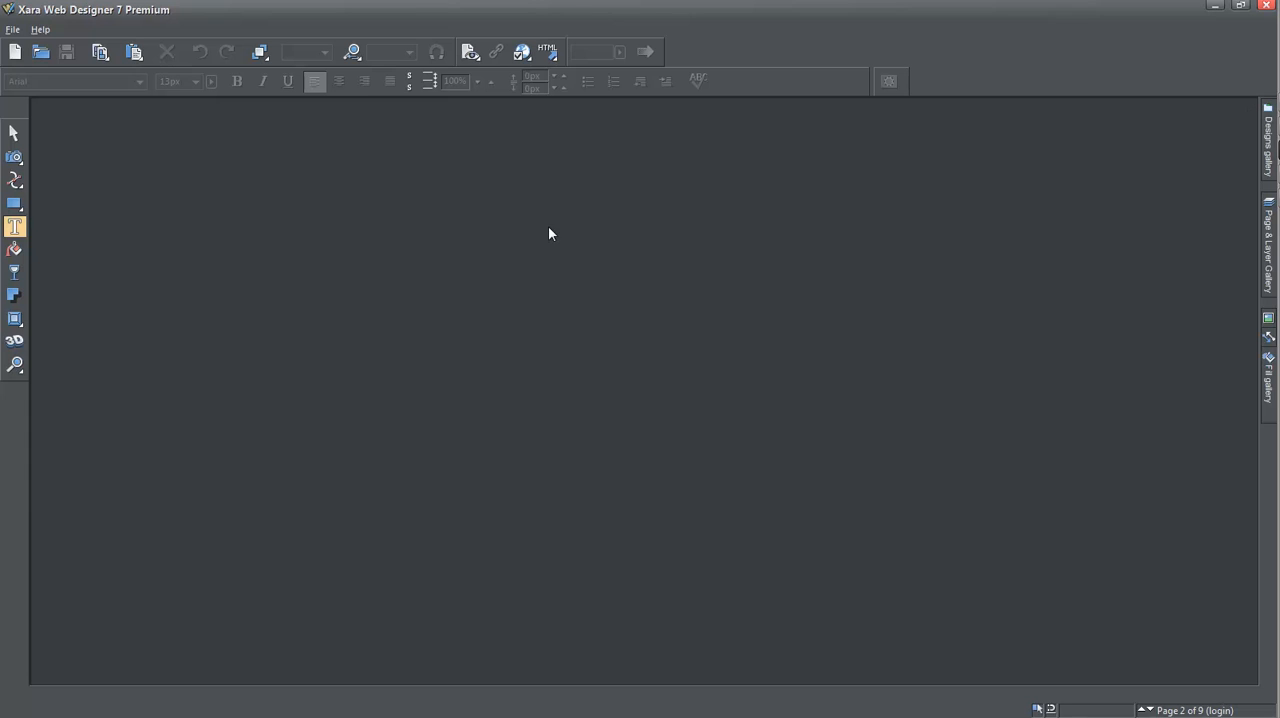
mouse_move(430, 211)
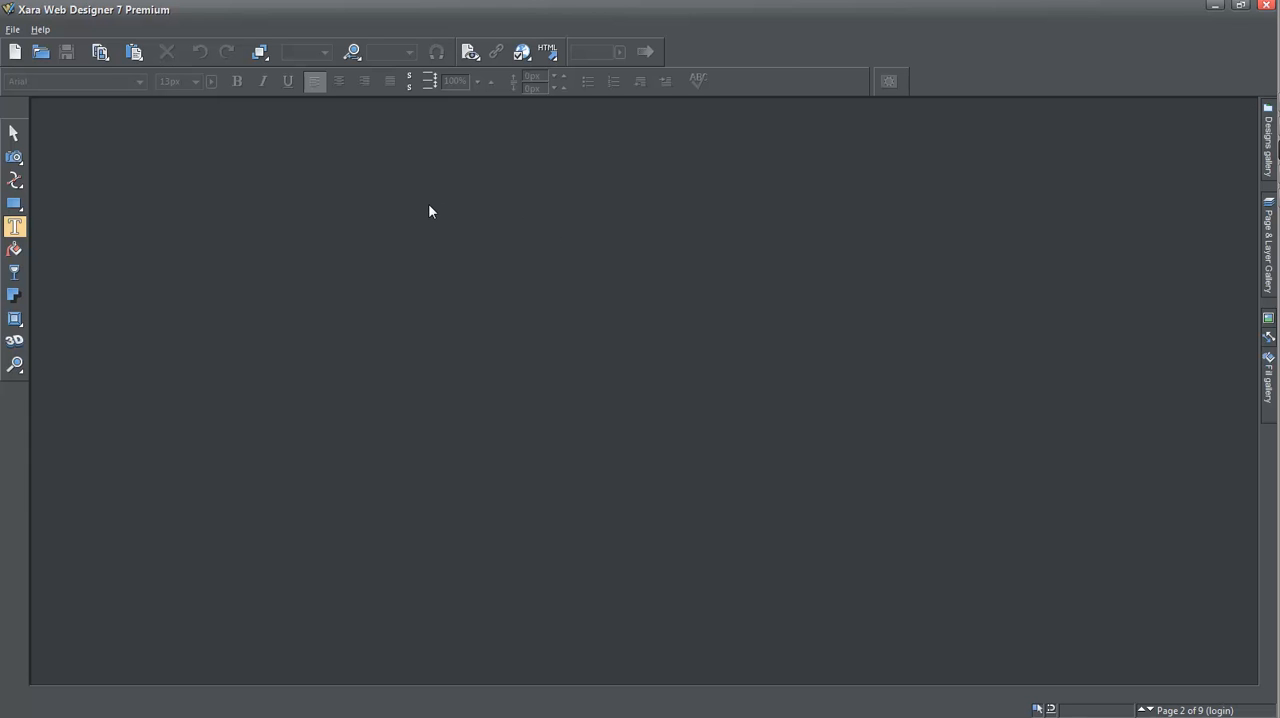
mouse_move(113, 85)
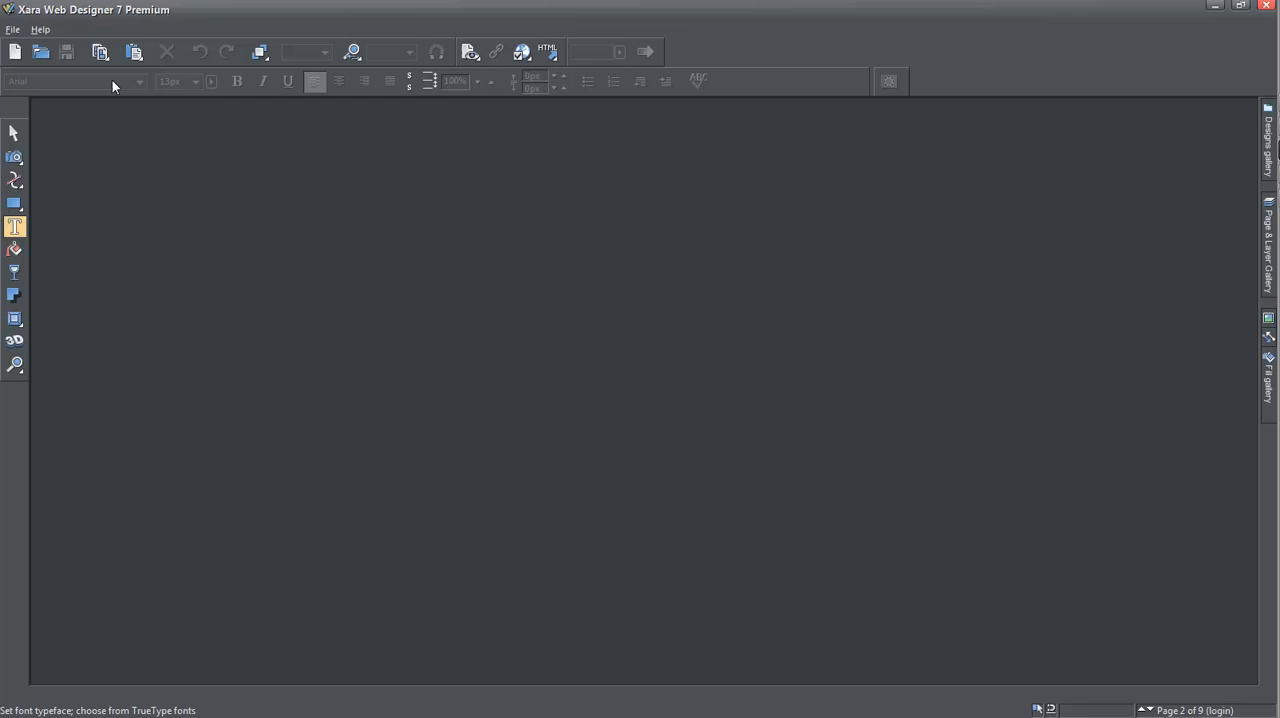
mouse_move(13, 28)
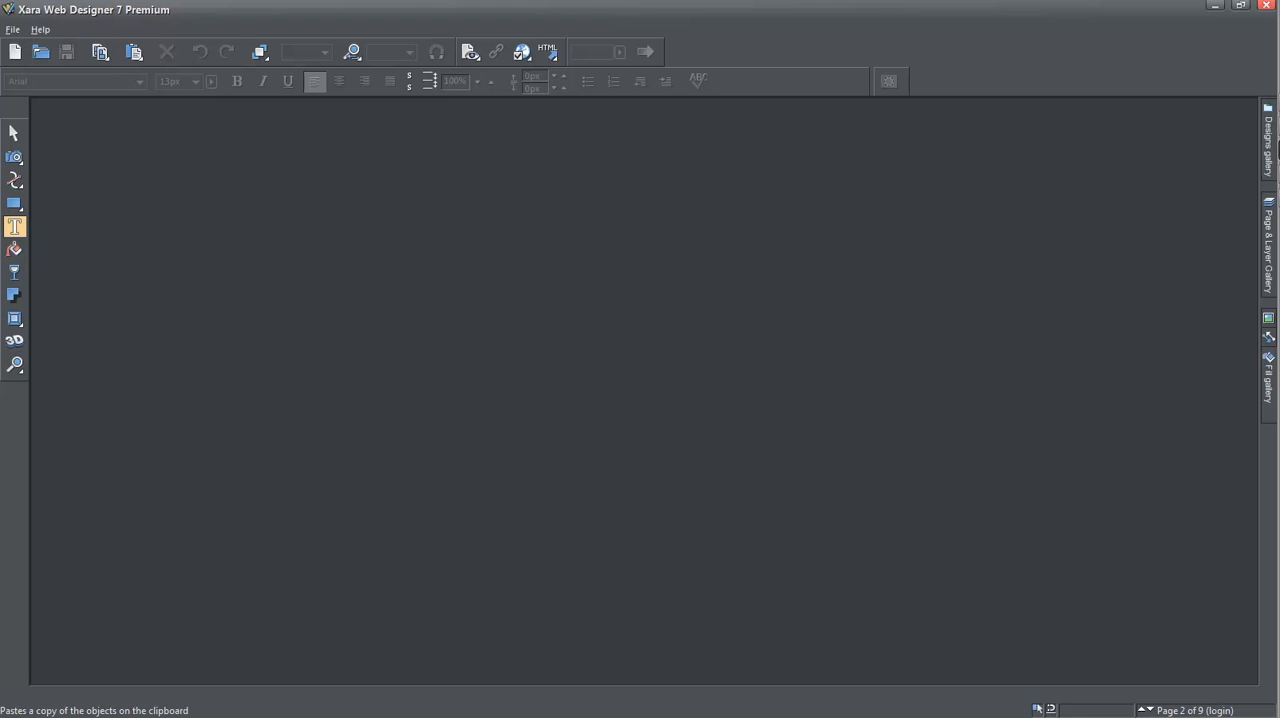
Step: Open the orange Website template from Examples > Example Web Templates as beta_website.web
left_click(1269, 140)
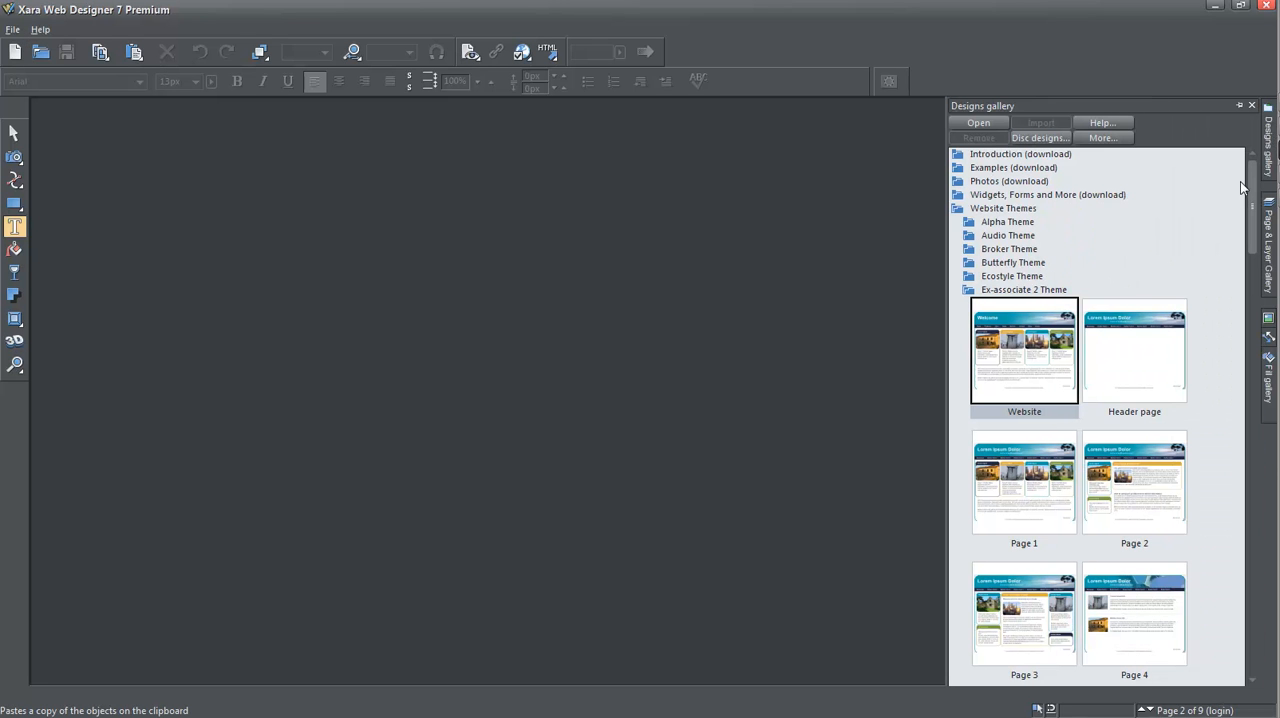
left_click(1013, 167)
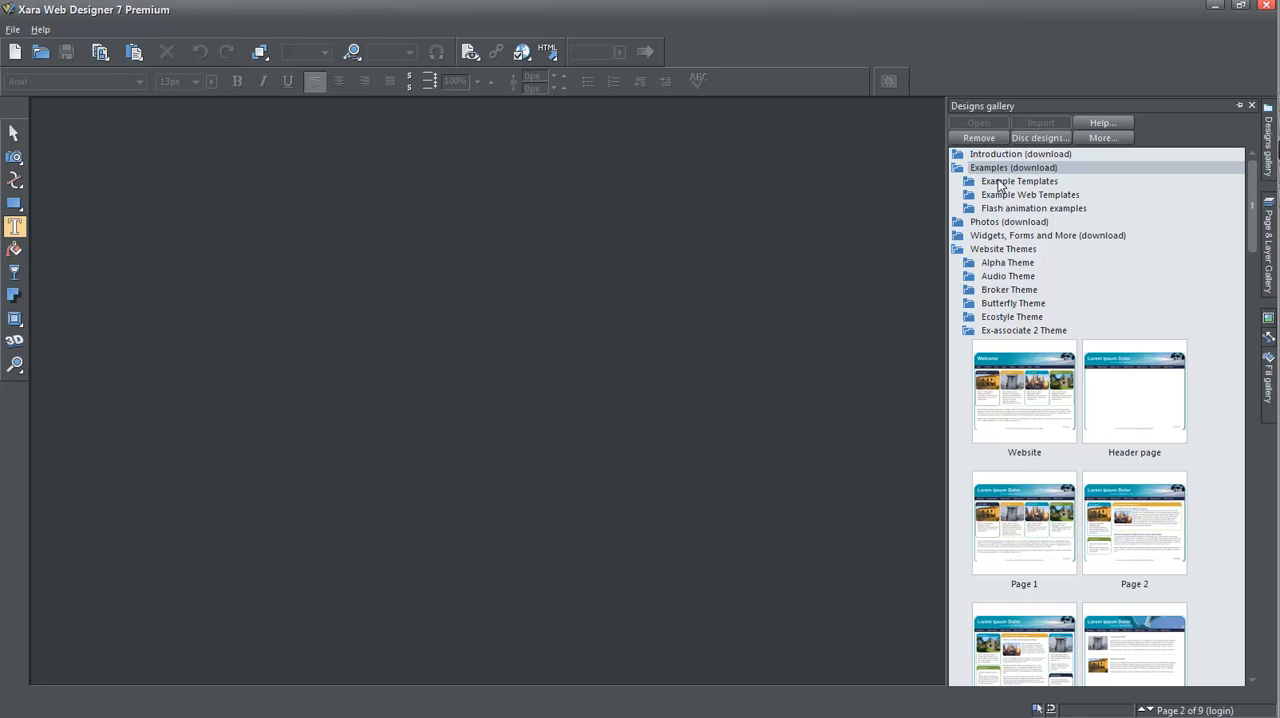
left_click(1019, 181)
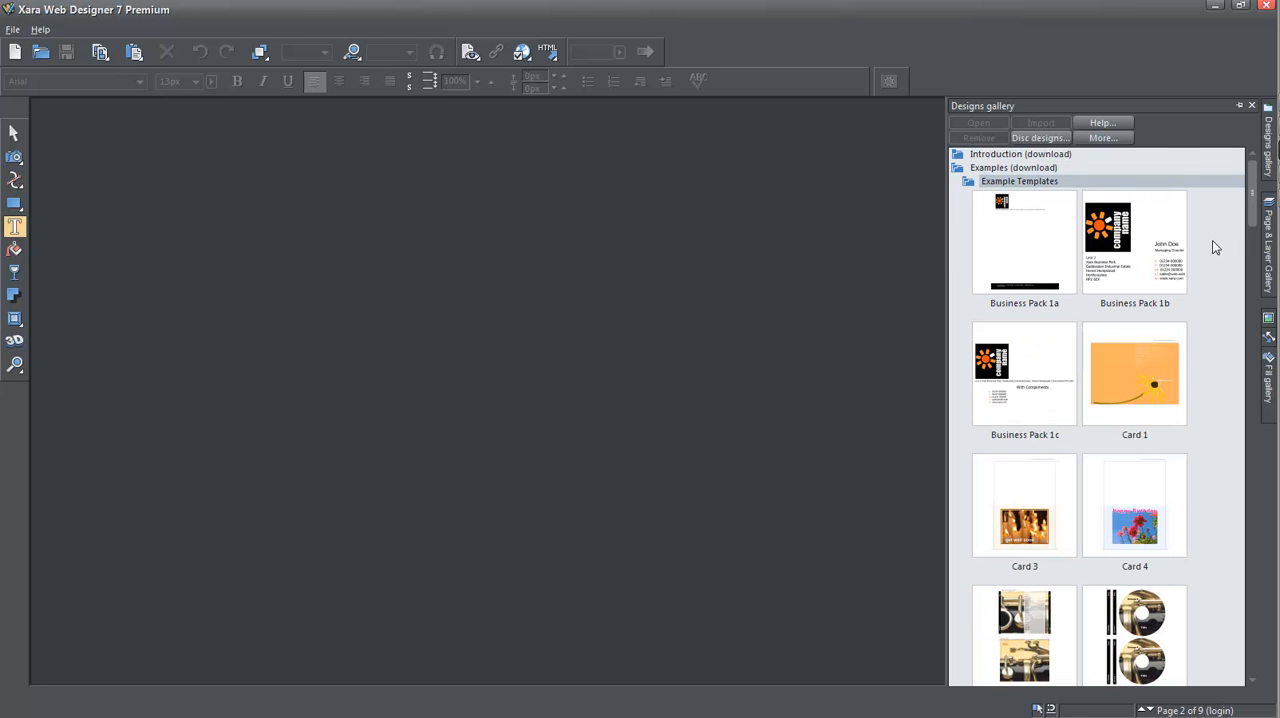
mouse_move(1239, 249)
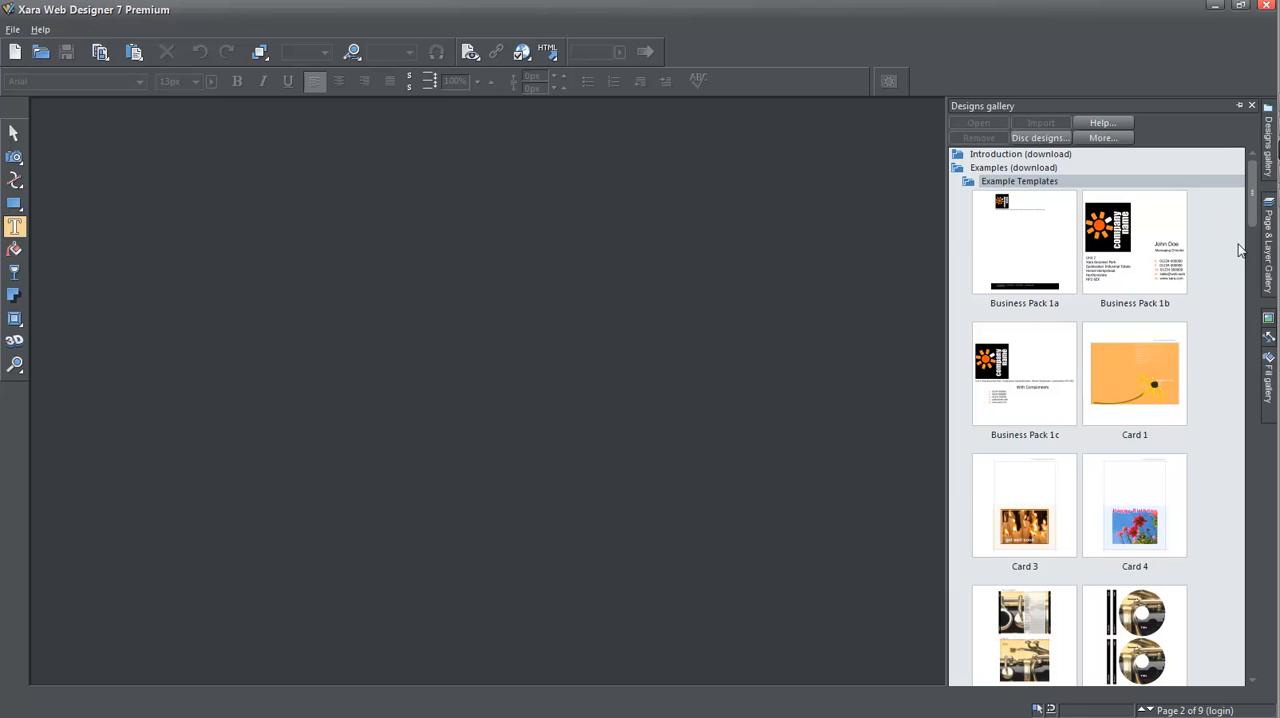
left_click(1030, 194)
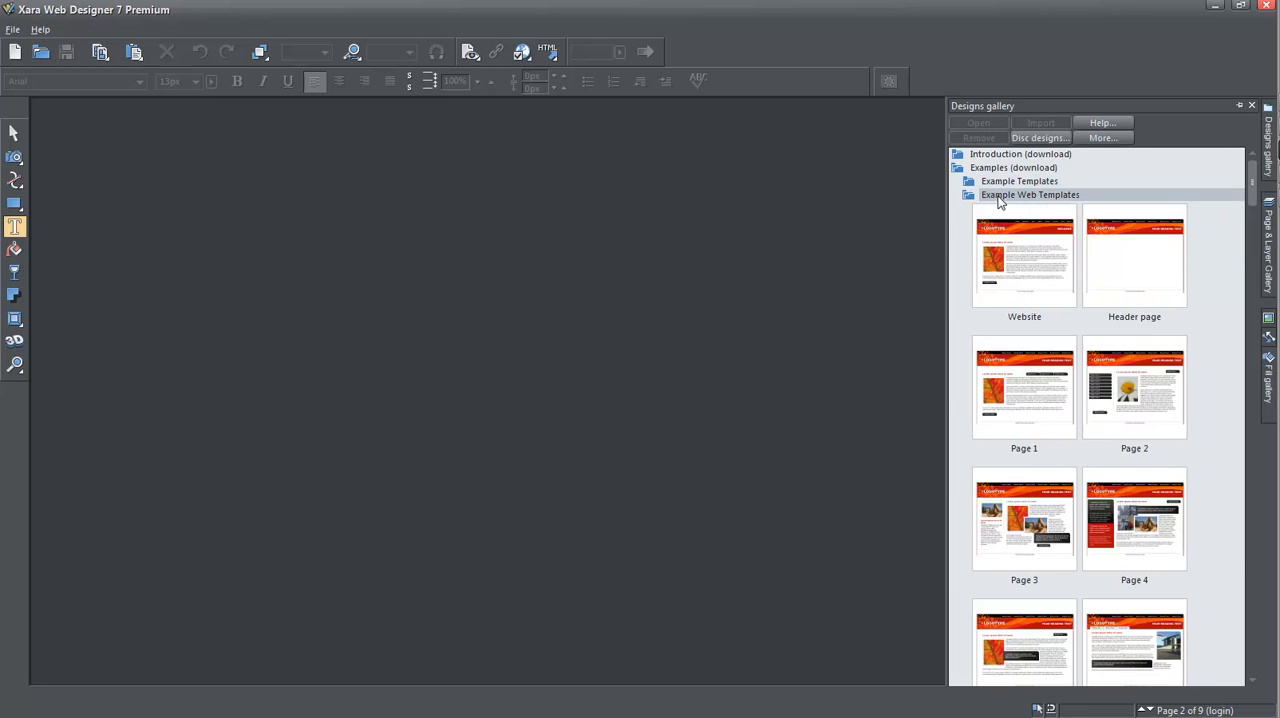
double_click(1024, 256)
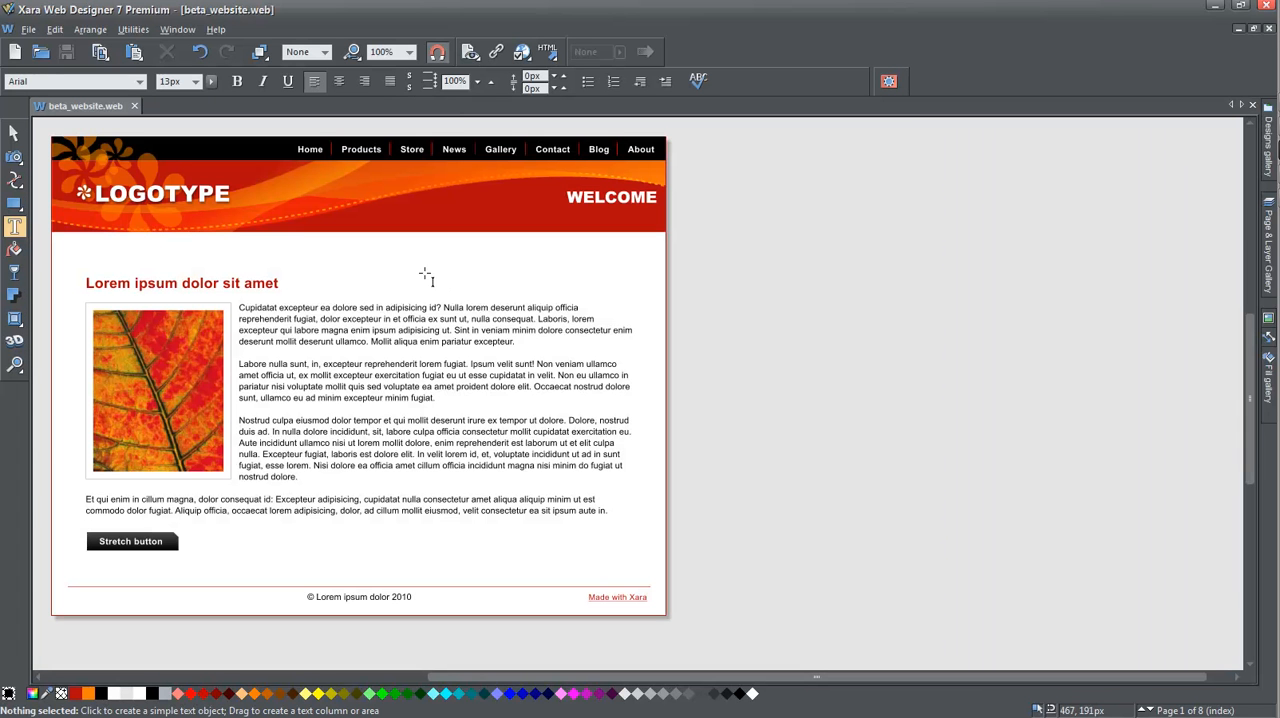
mouse_move(1103, 207)
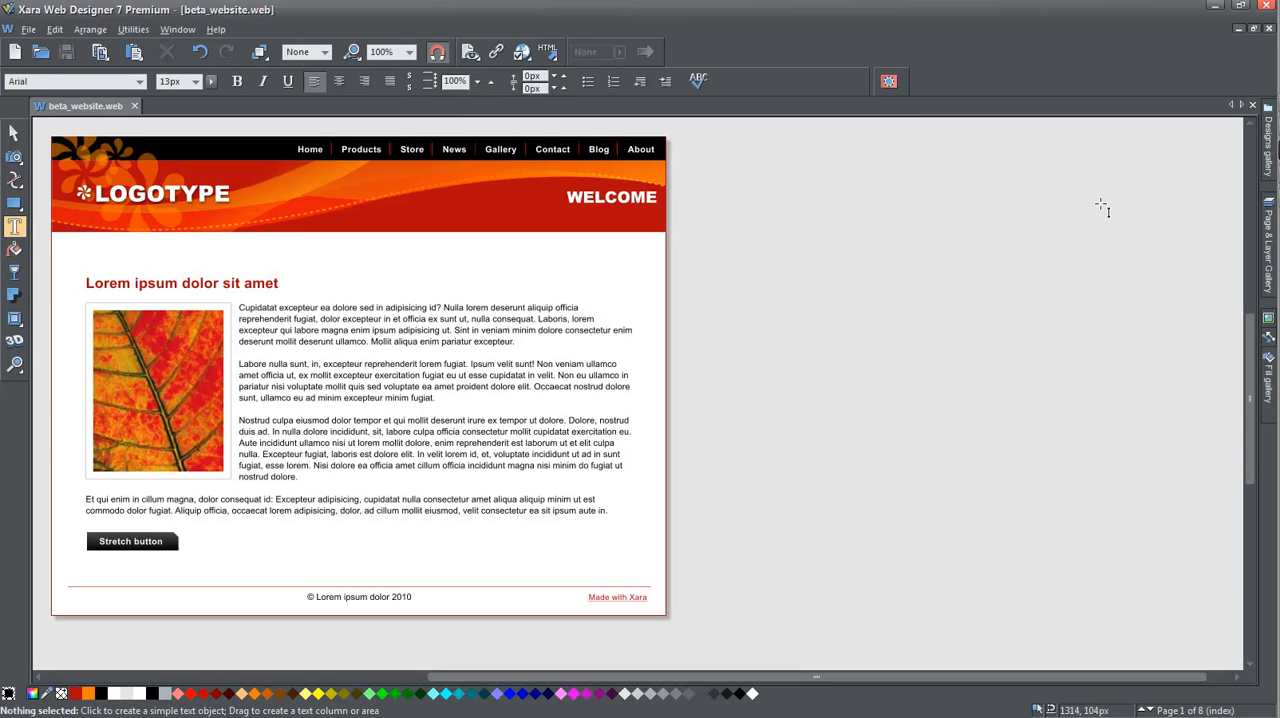
mouse_move(388, 249)
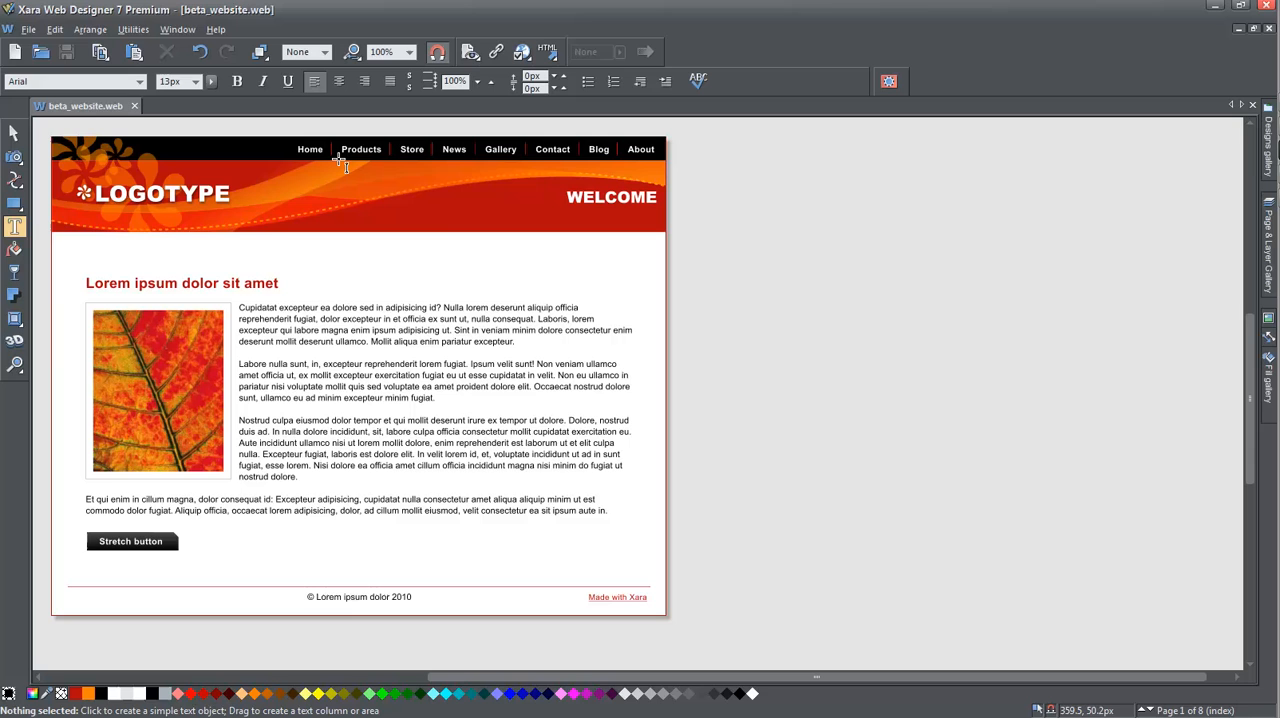
mouse_move(28, 29)
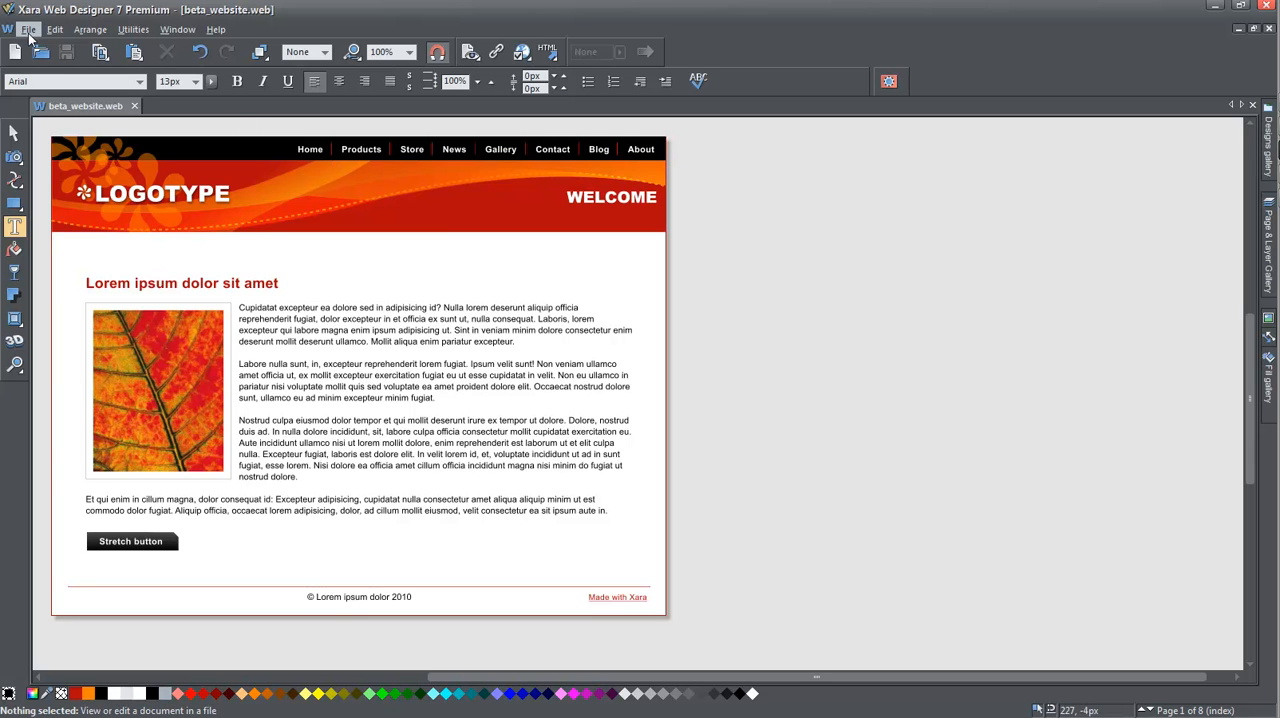
mouse_move(256, 28)
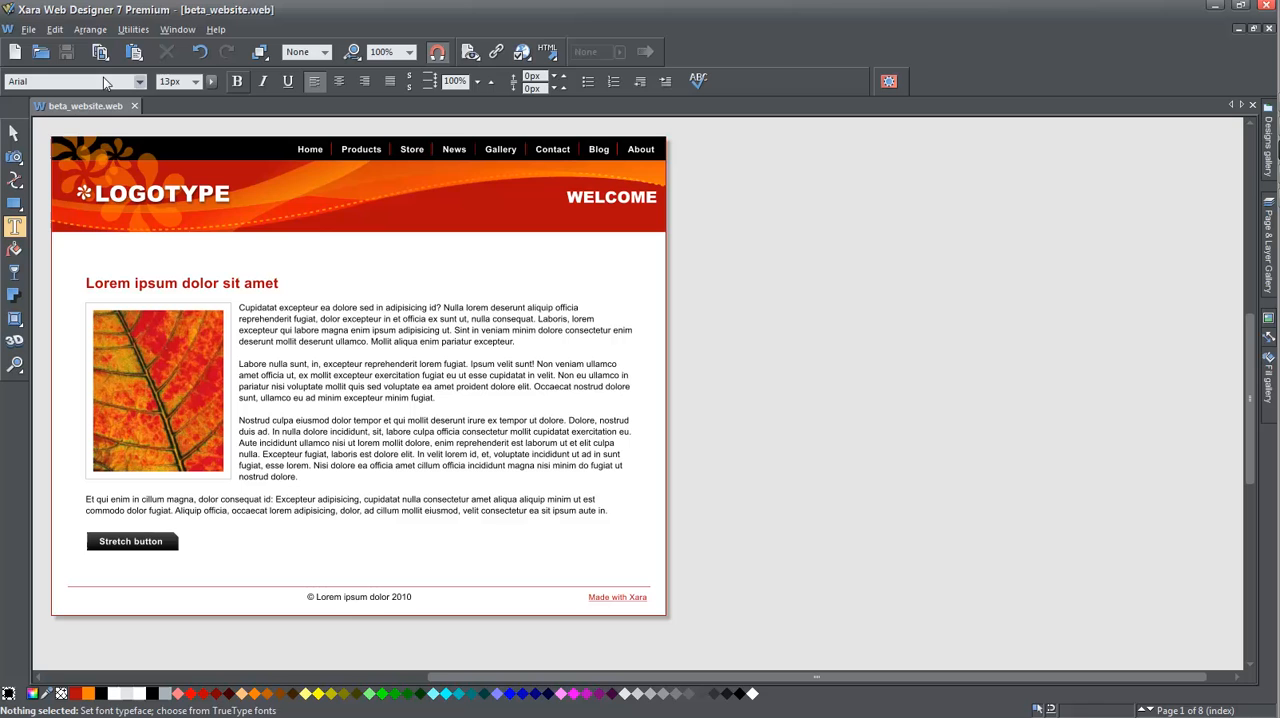
left_click(14, 133)
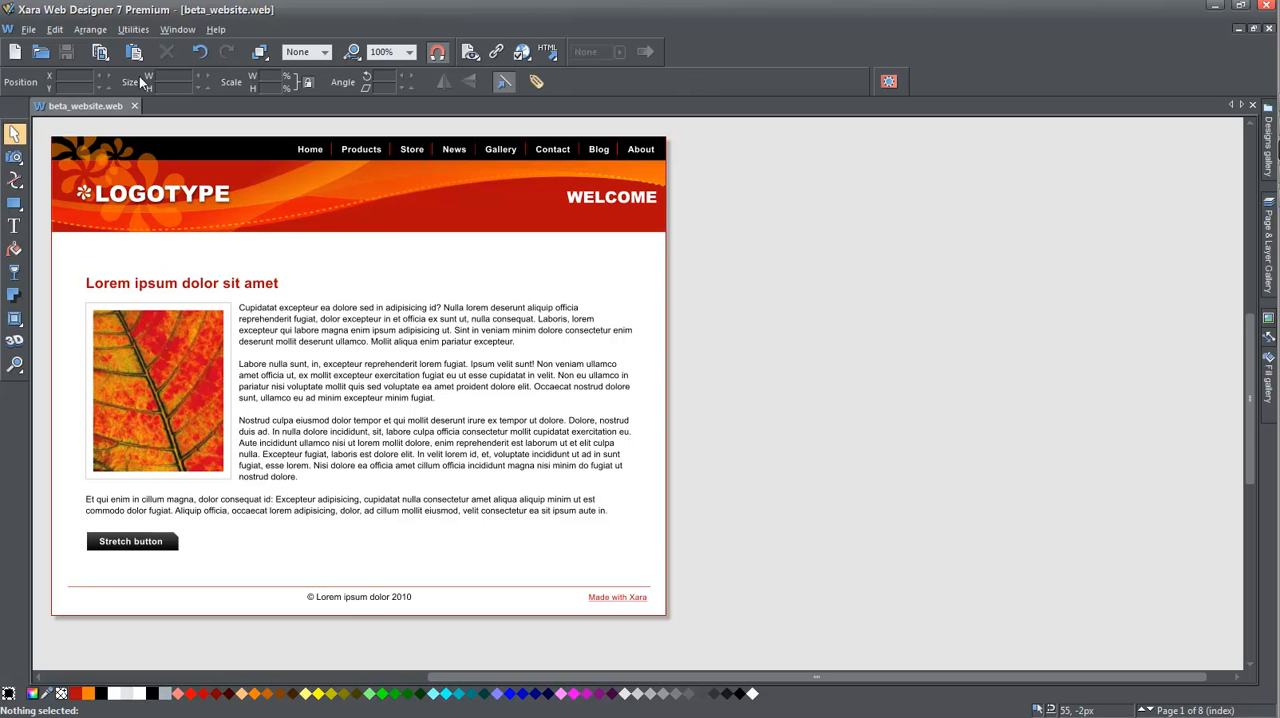
mouse_move(377, 85)
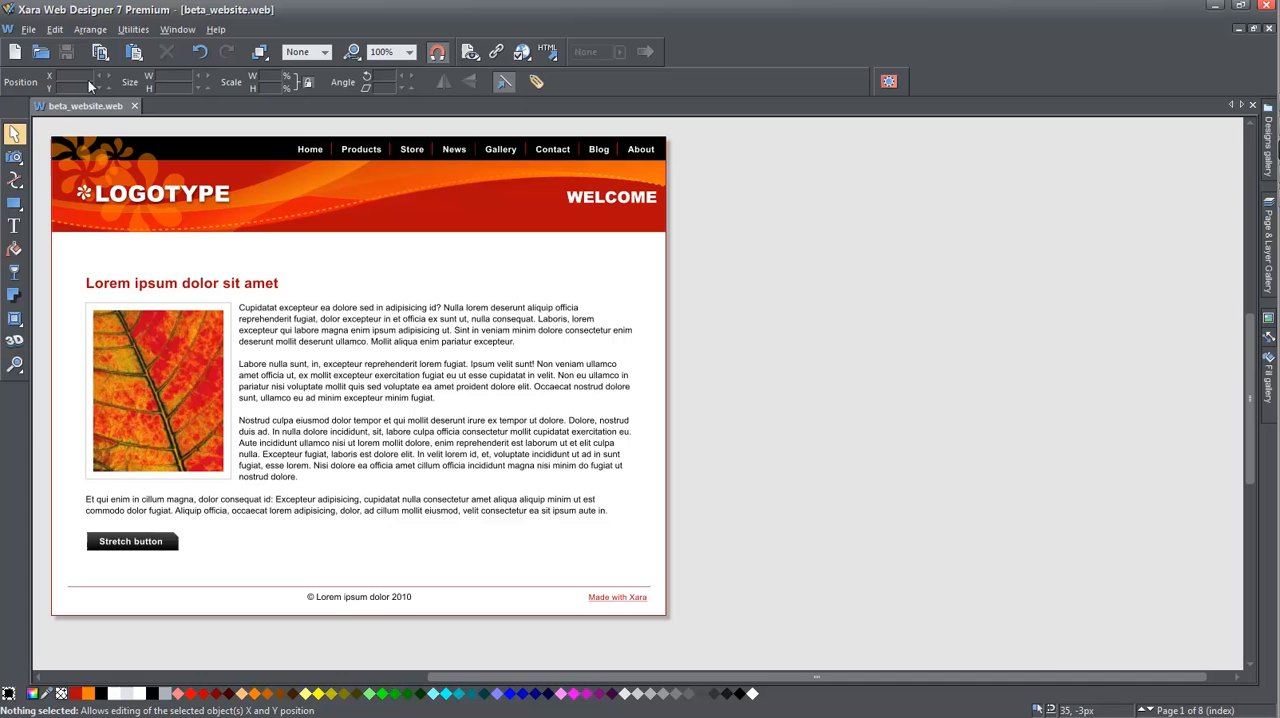
mouse_move(178, 91)
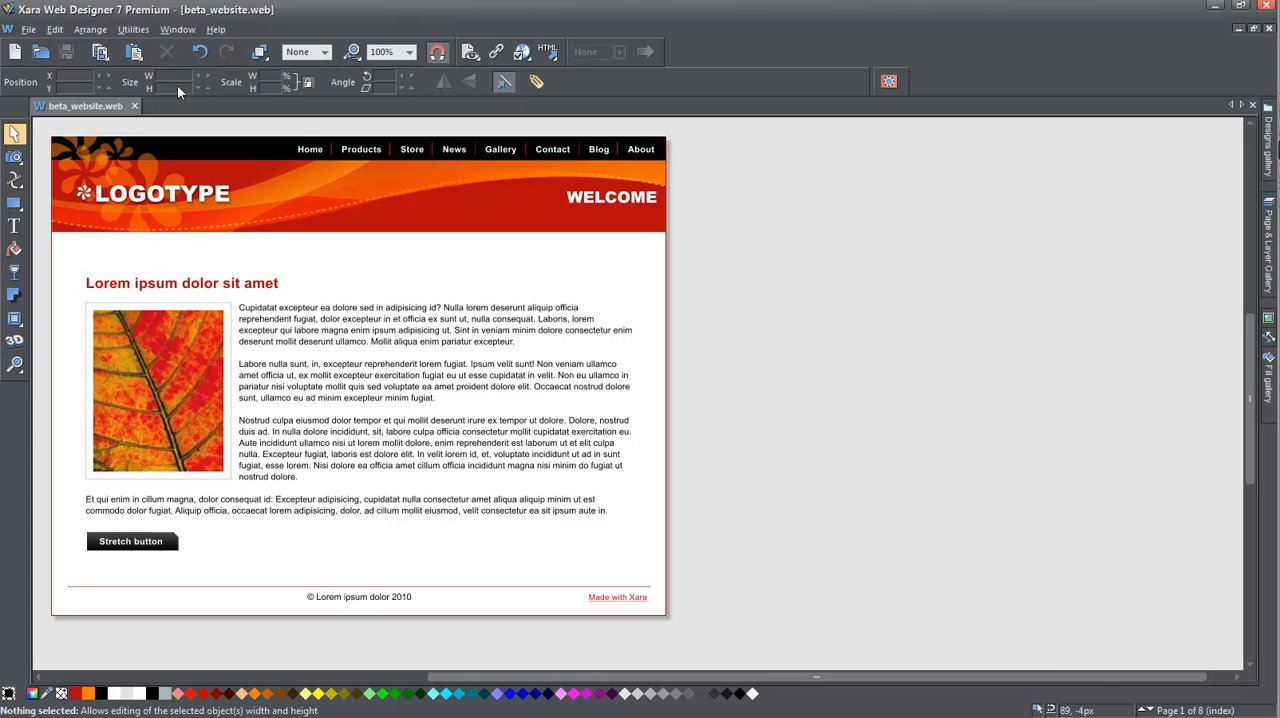
left_click(15, 226)
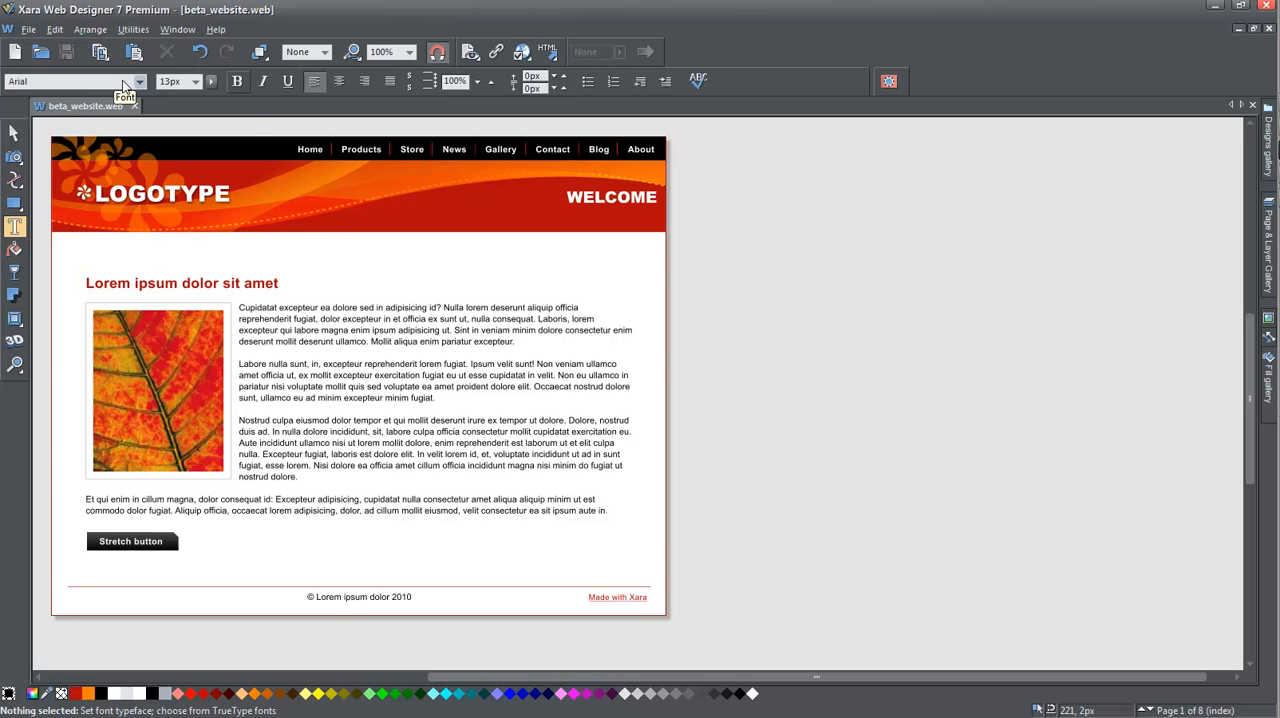
mouse_move(108, 88)
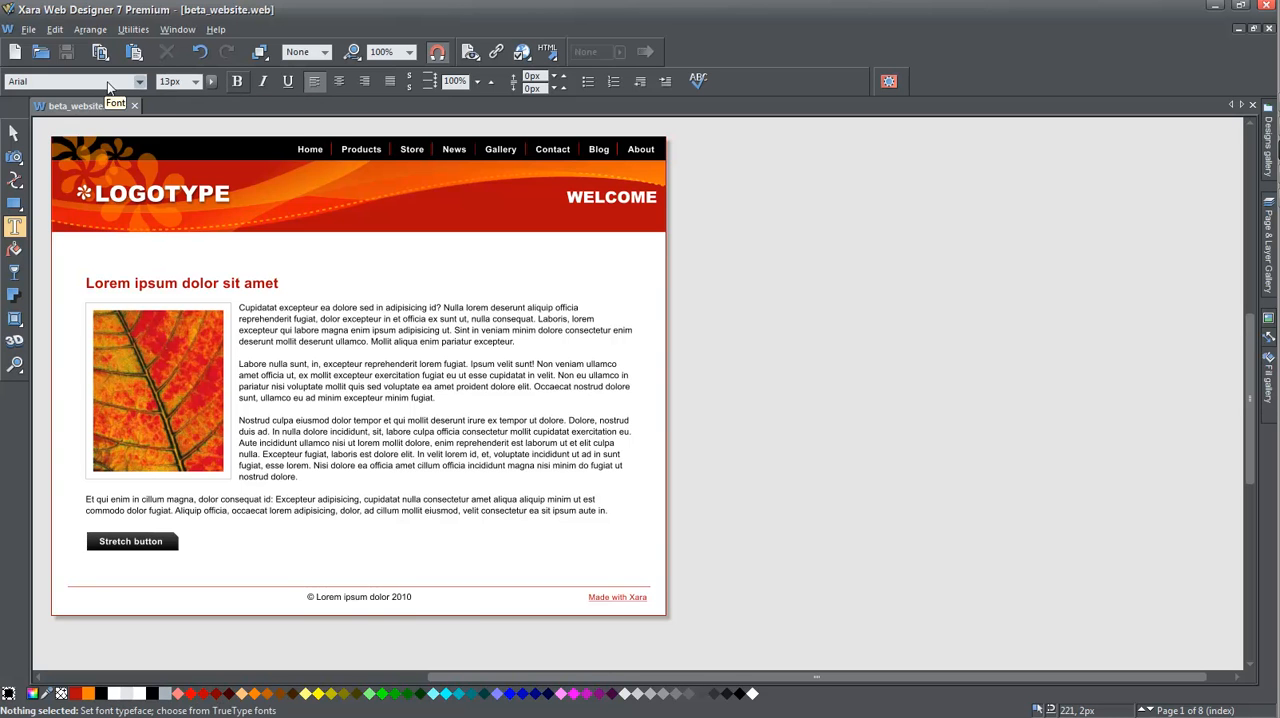
mouse_move(263, 81)
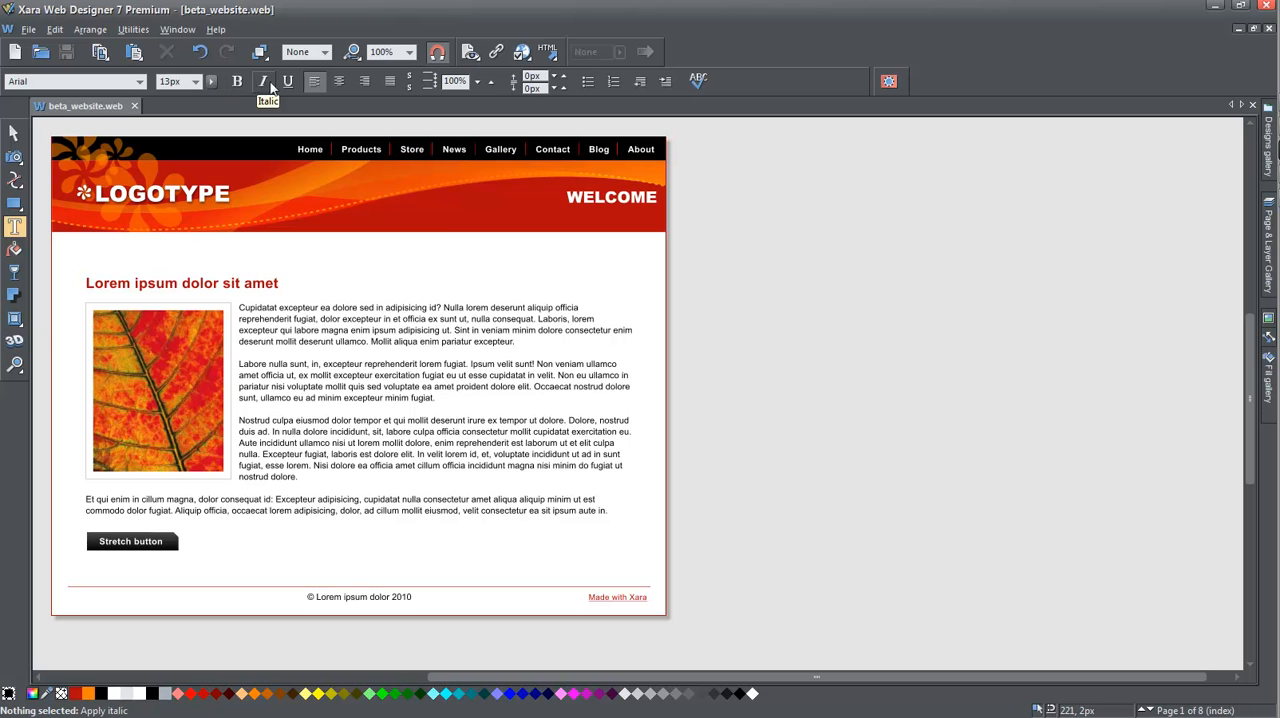
mouse_move(489, 83)
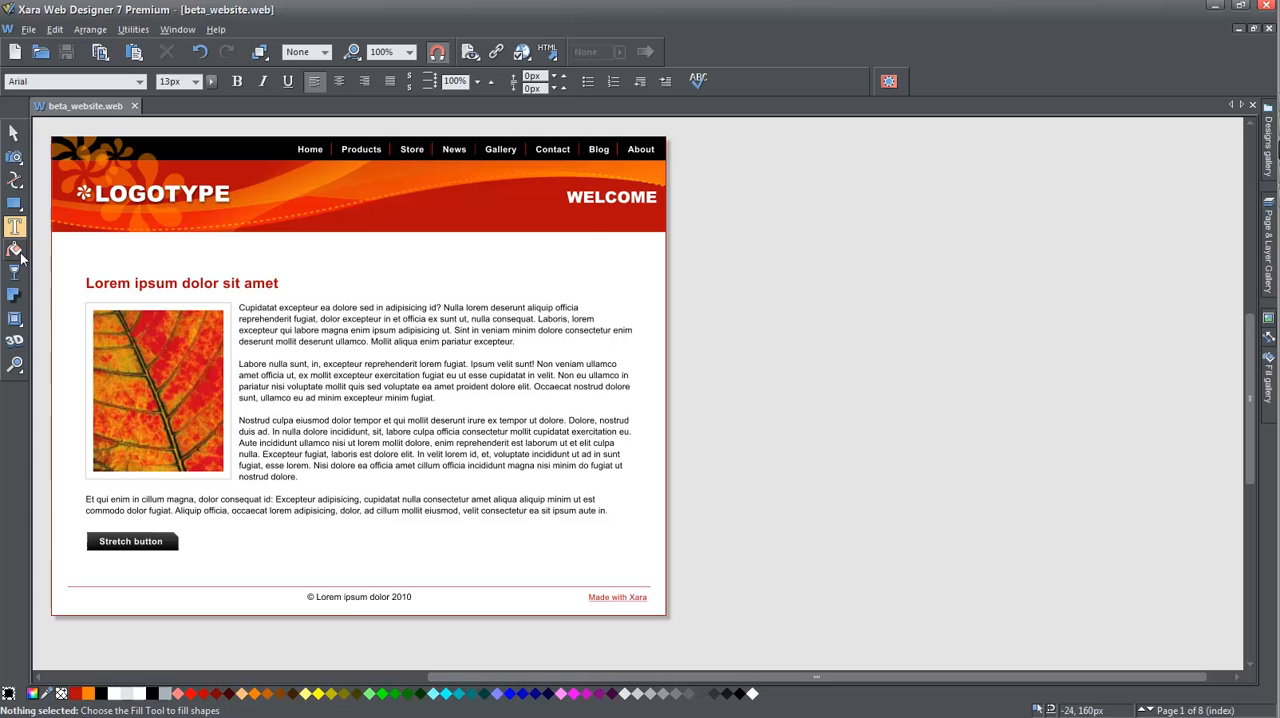
left_click(15, 295)
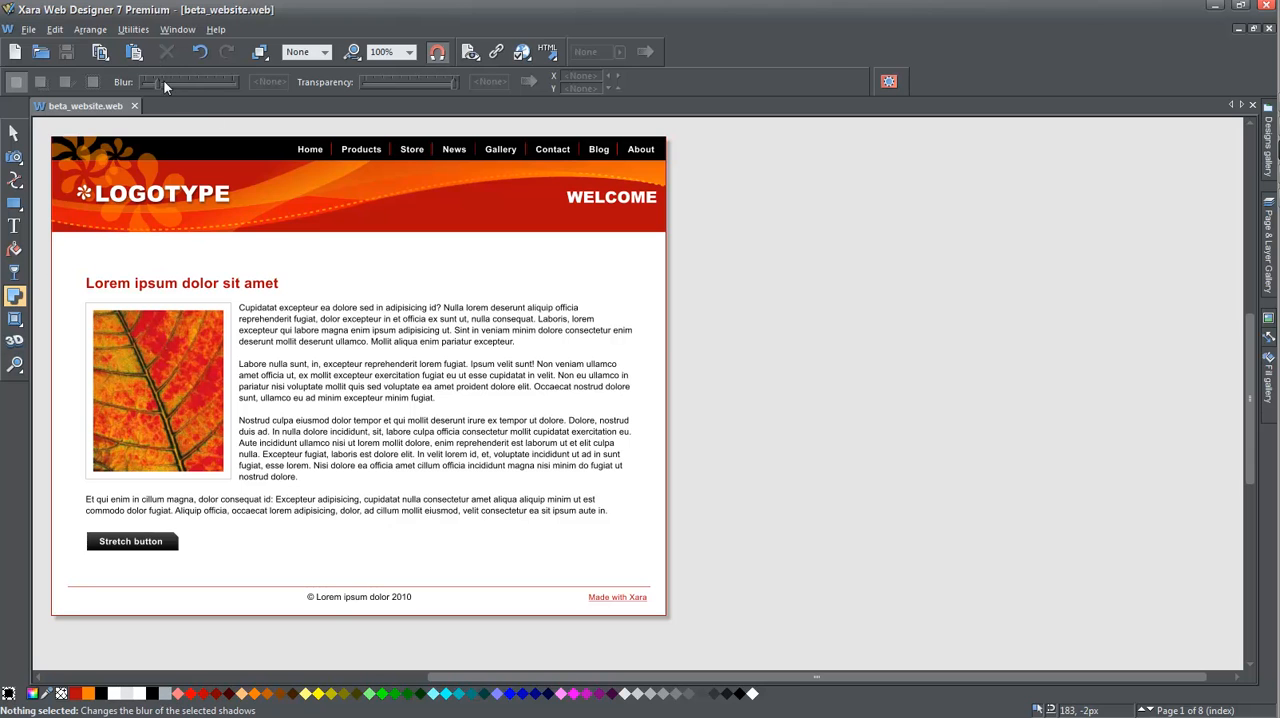
mouse_move(33, 232)
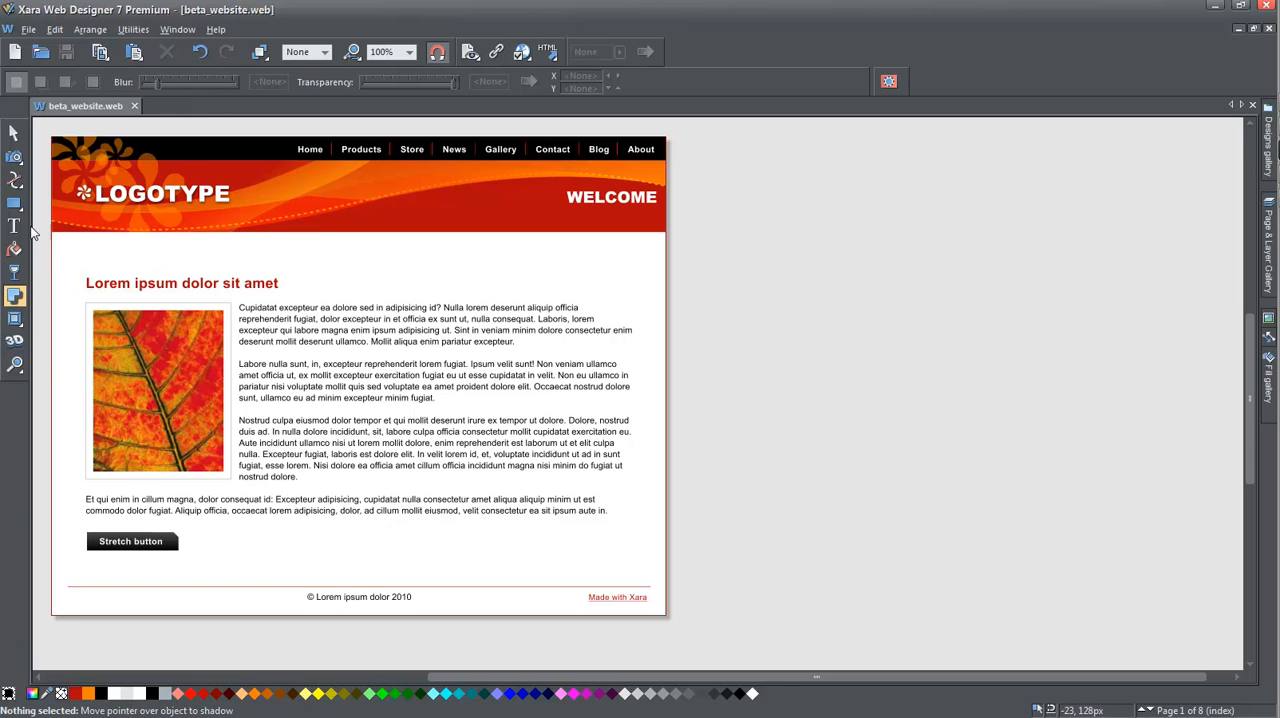
left_click(15, 133)
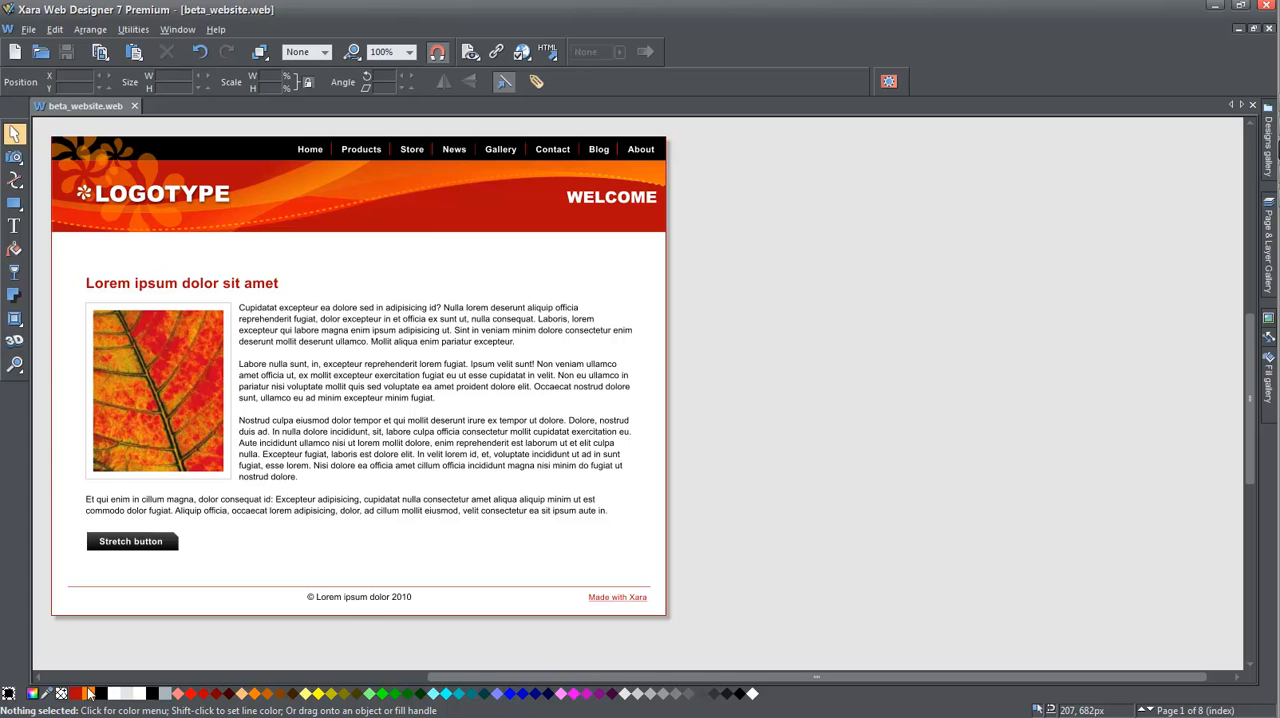
mouse_move(174, 216)
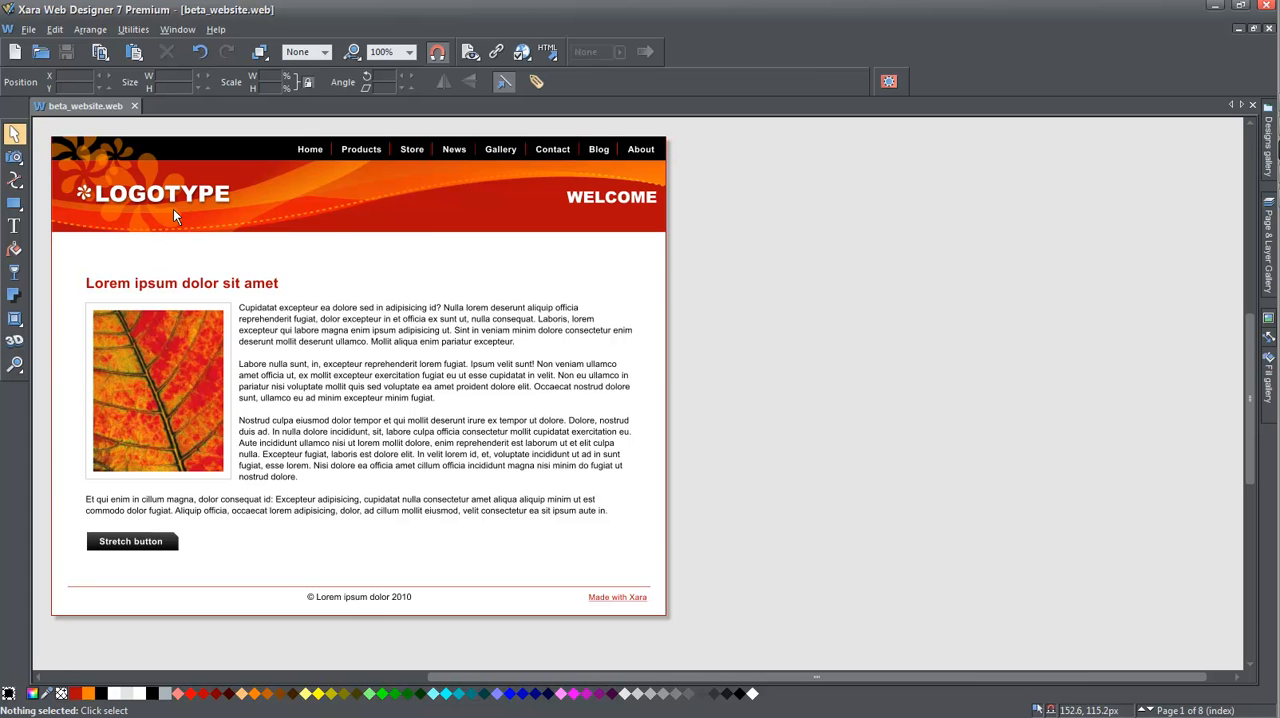
mouse_move(324, 211)
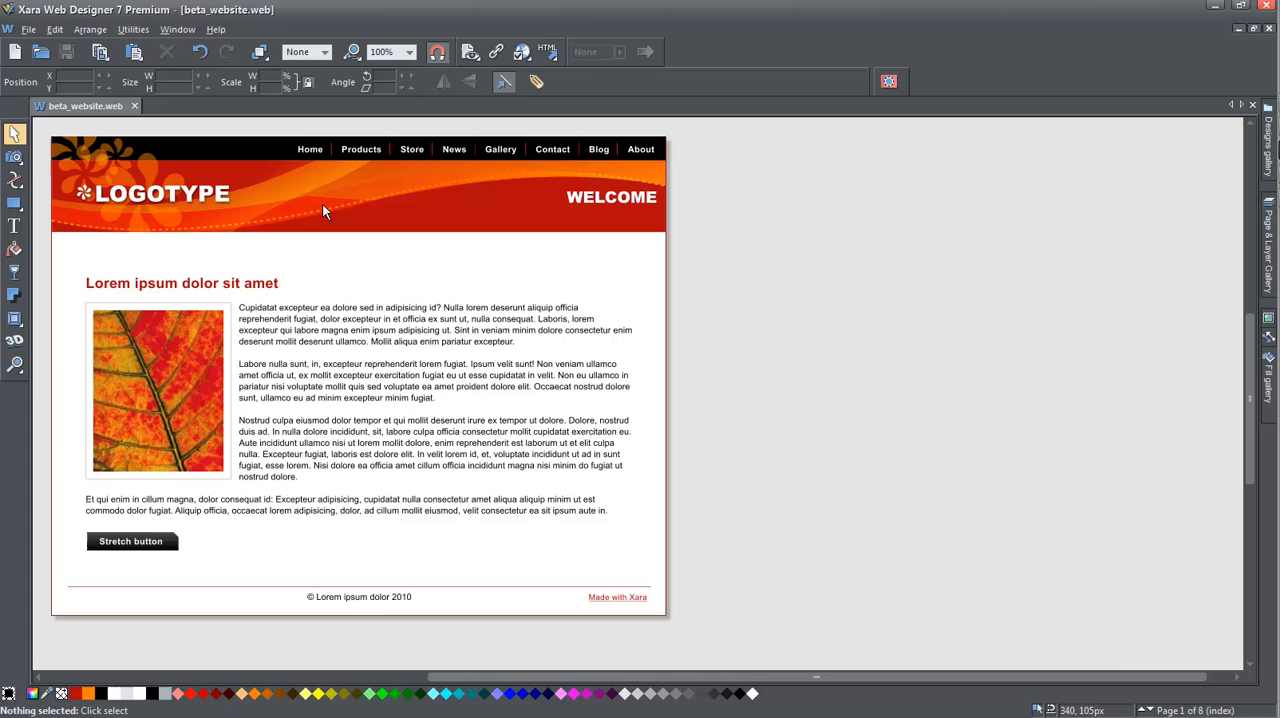
mouse_move(280, 192)
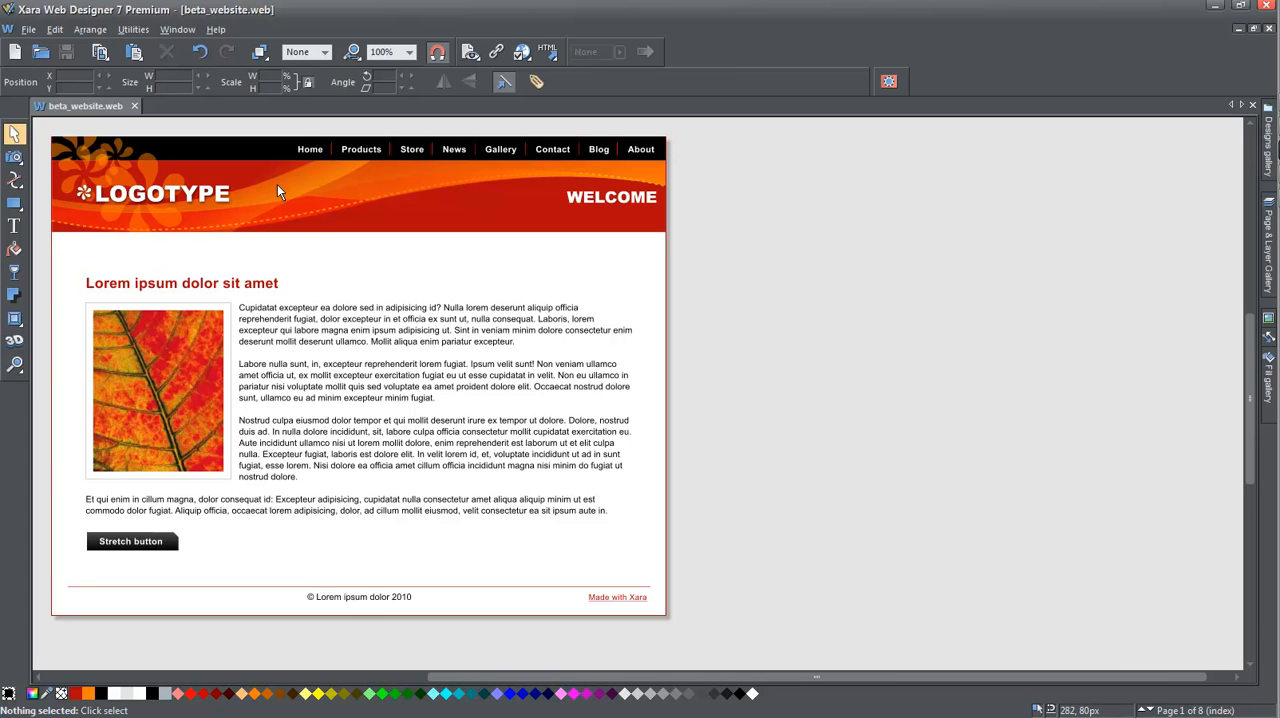
mouse_move(1210, 190)
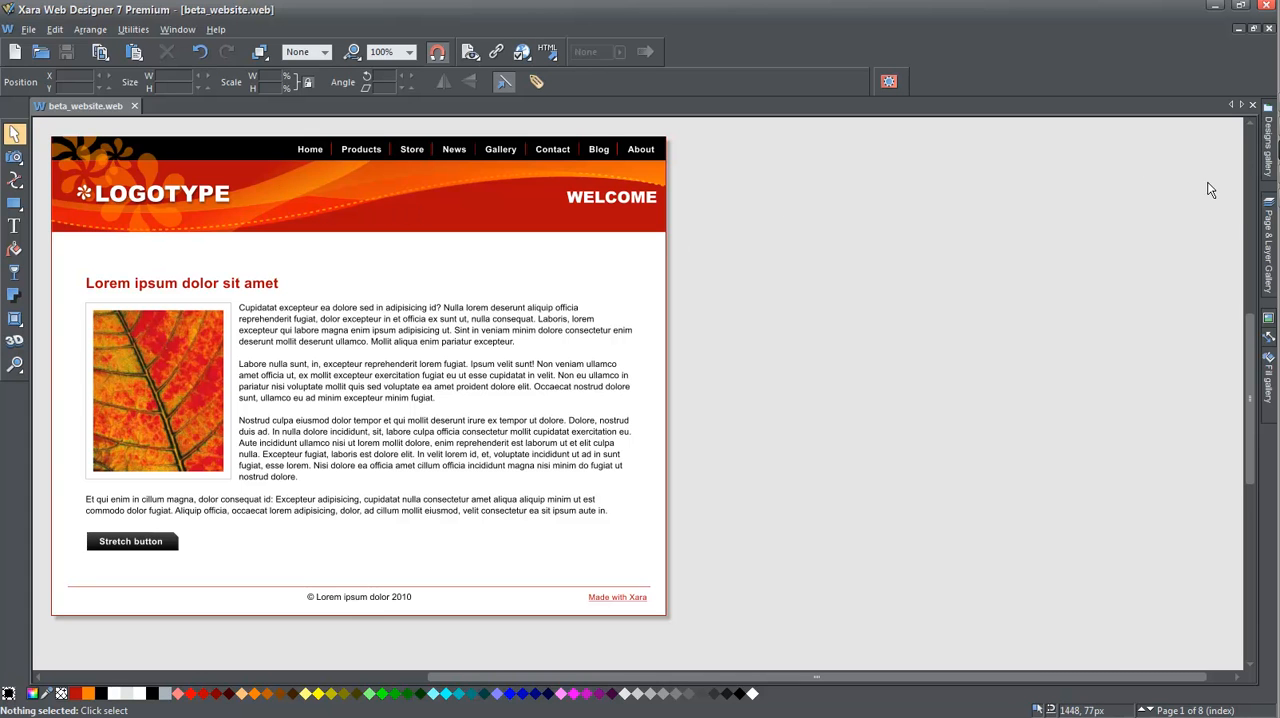
left_click(1269, 240)
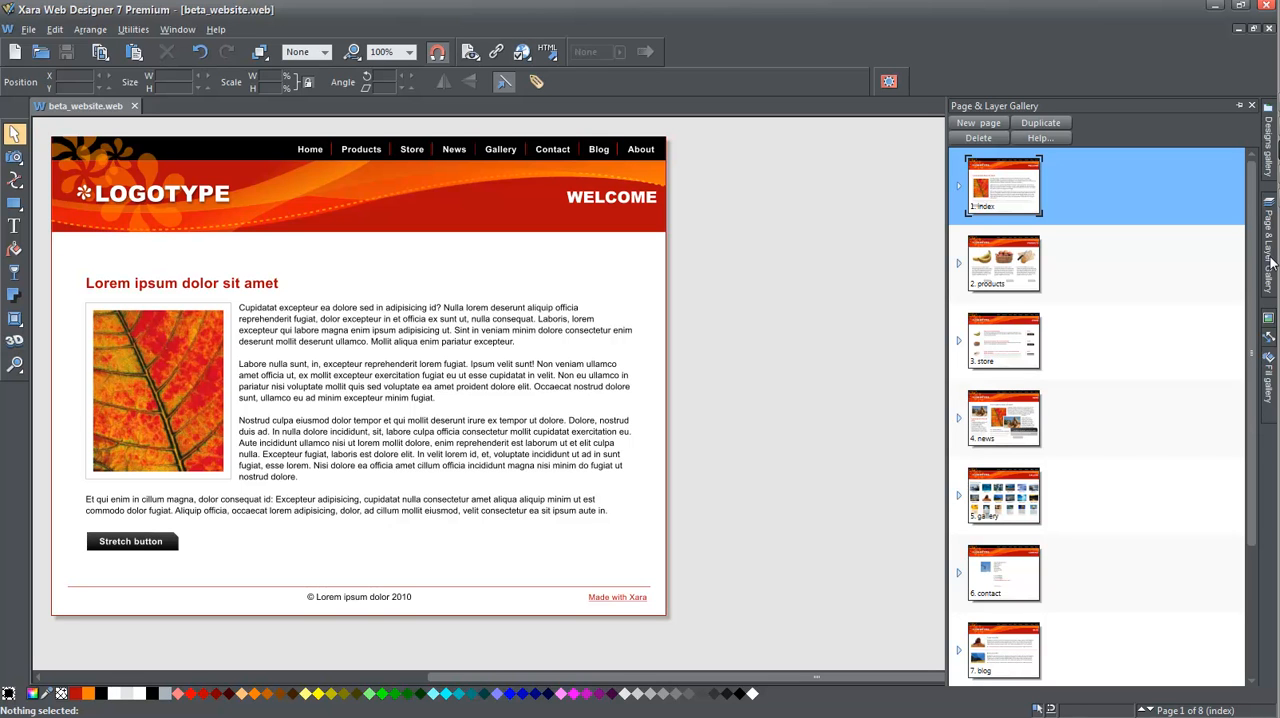
mouse_move(1250, 247)
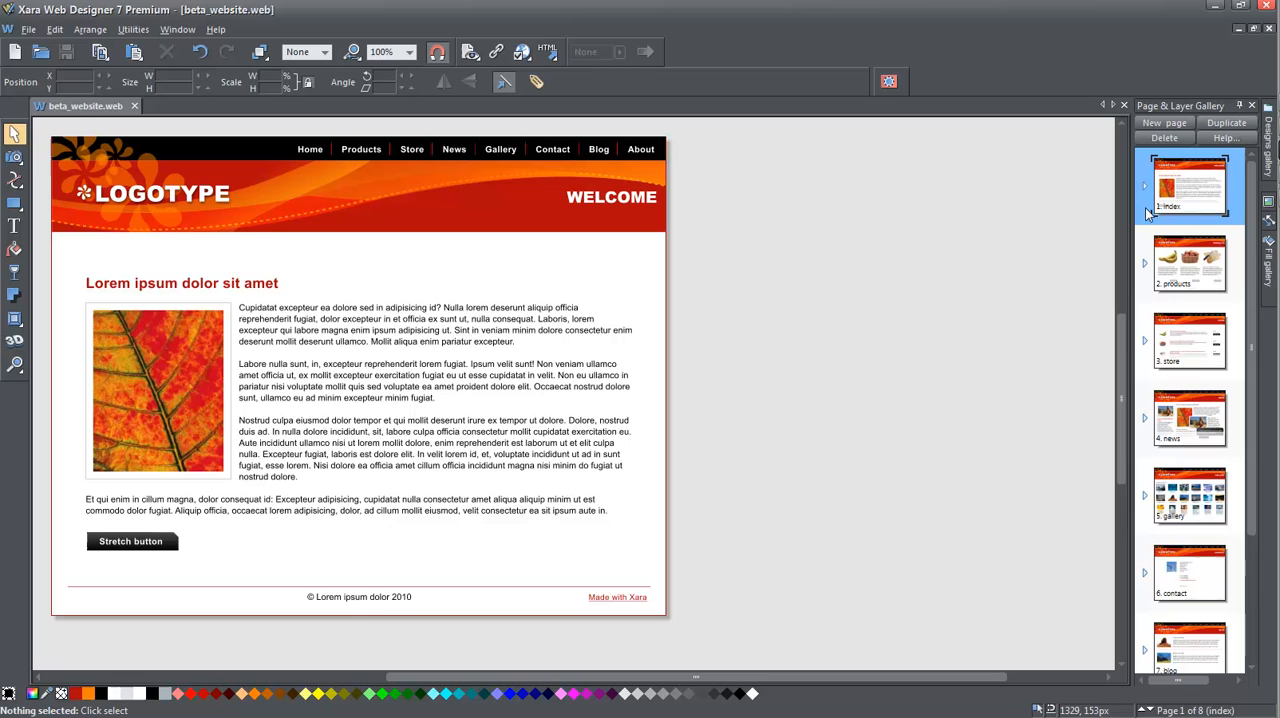
Step: Scroll through the eight page thumbnails, from index to about, and back up
scroll("down", 3)
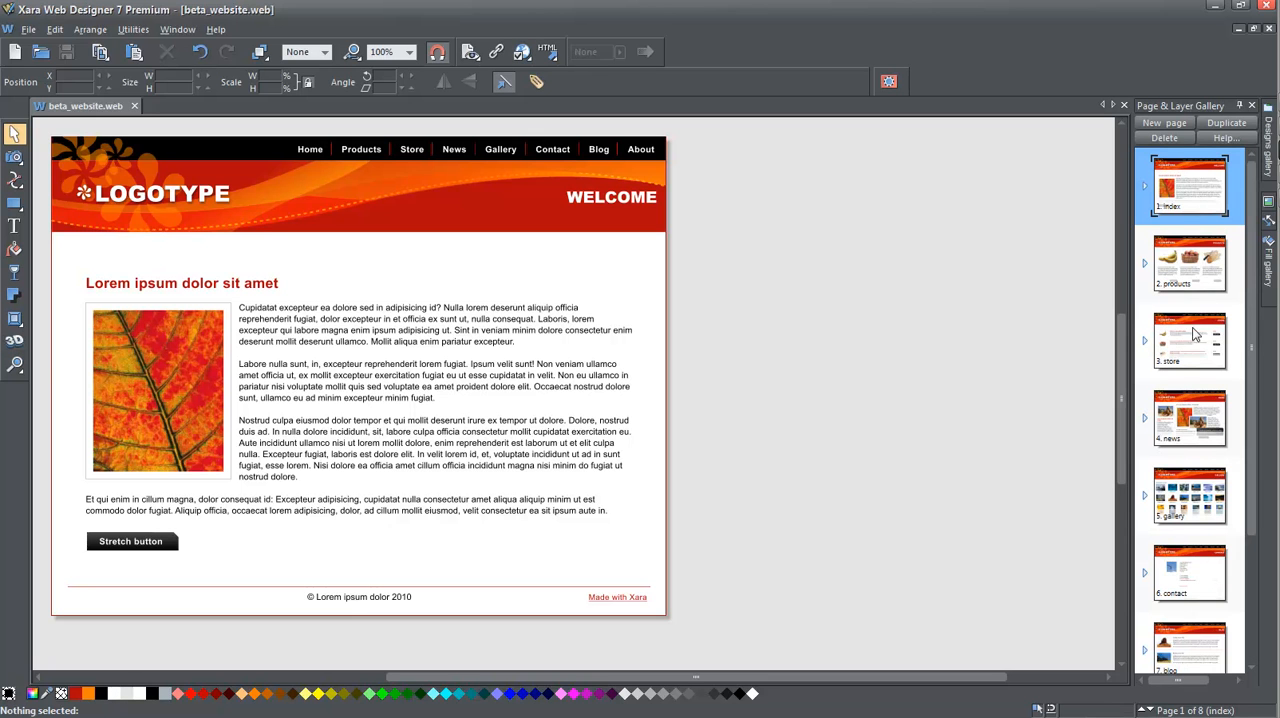
scroll("down", 3)
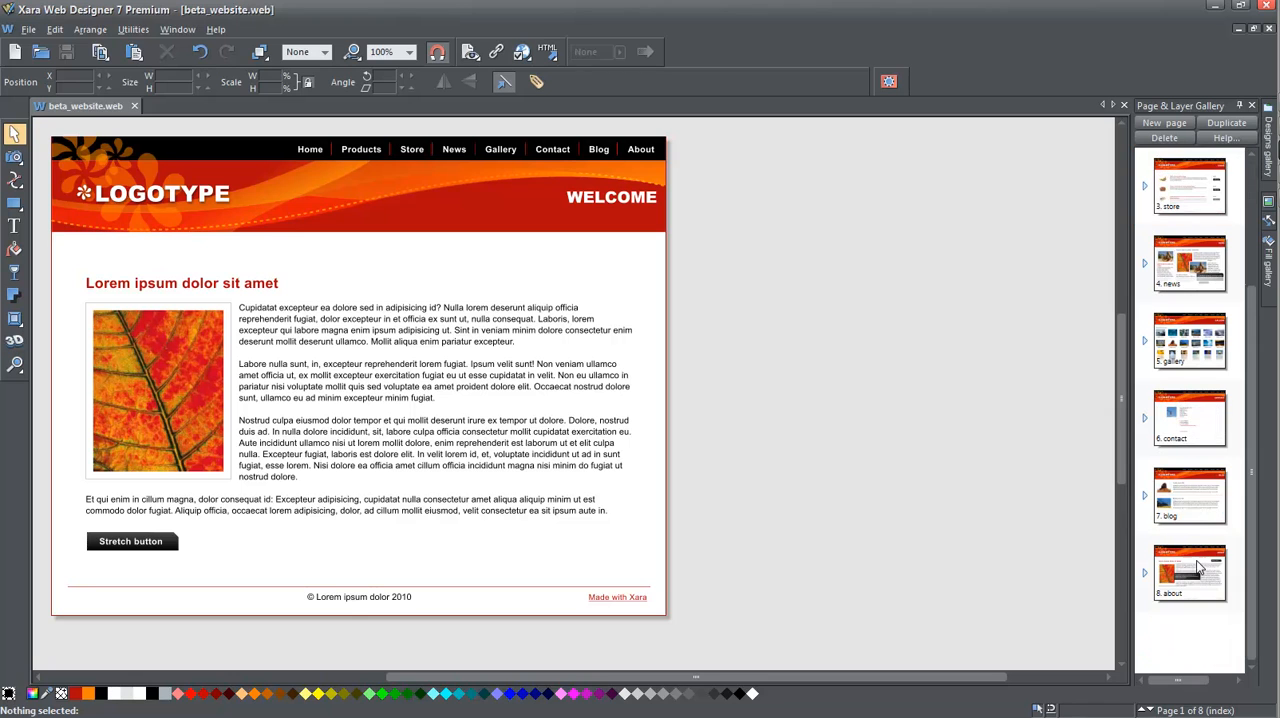
mouse_move(1190, 510)
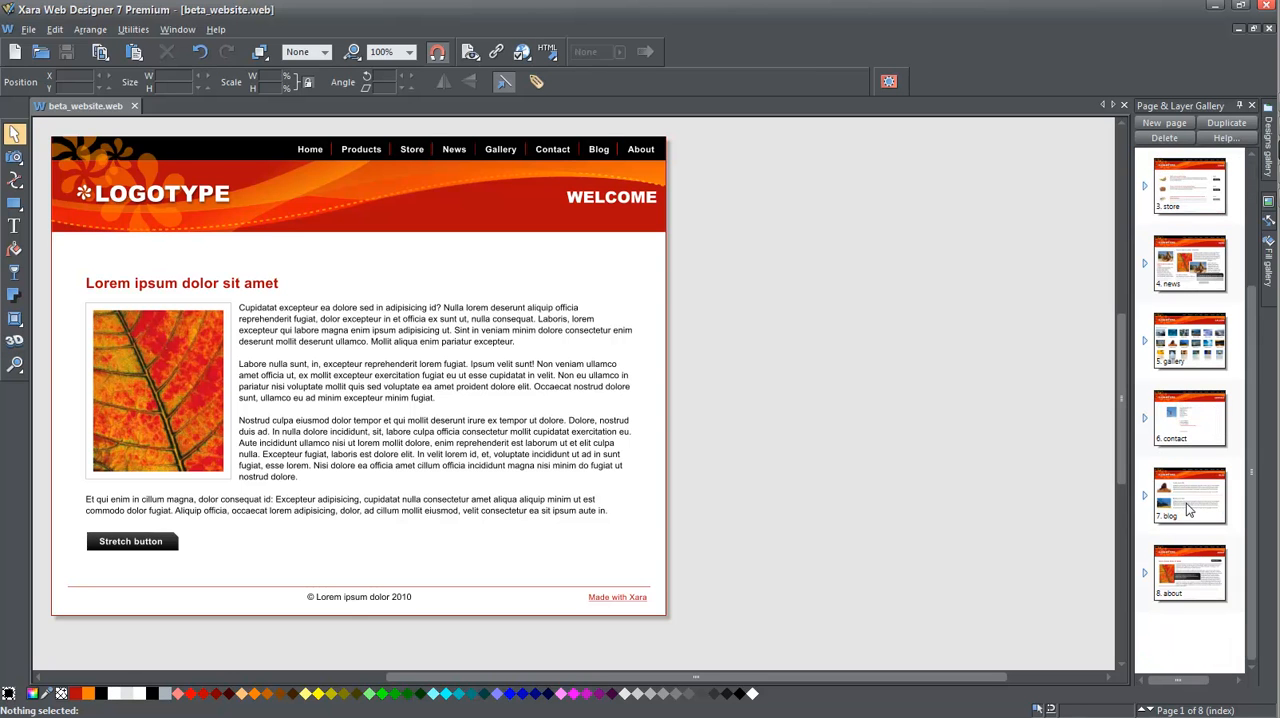
scroll("up", 3)
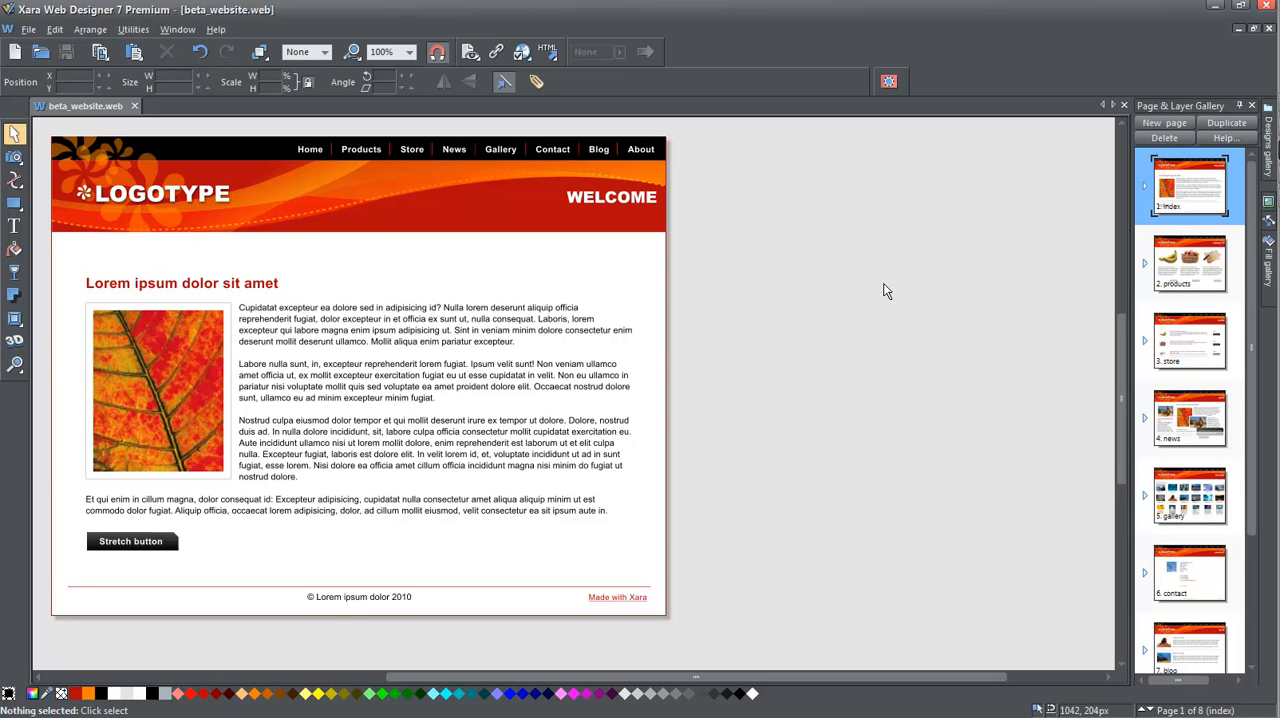
mouse_move(1166, 312)
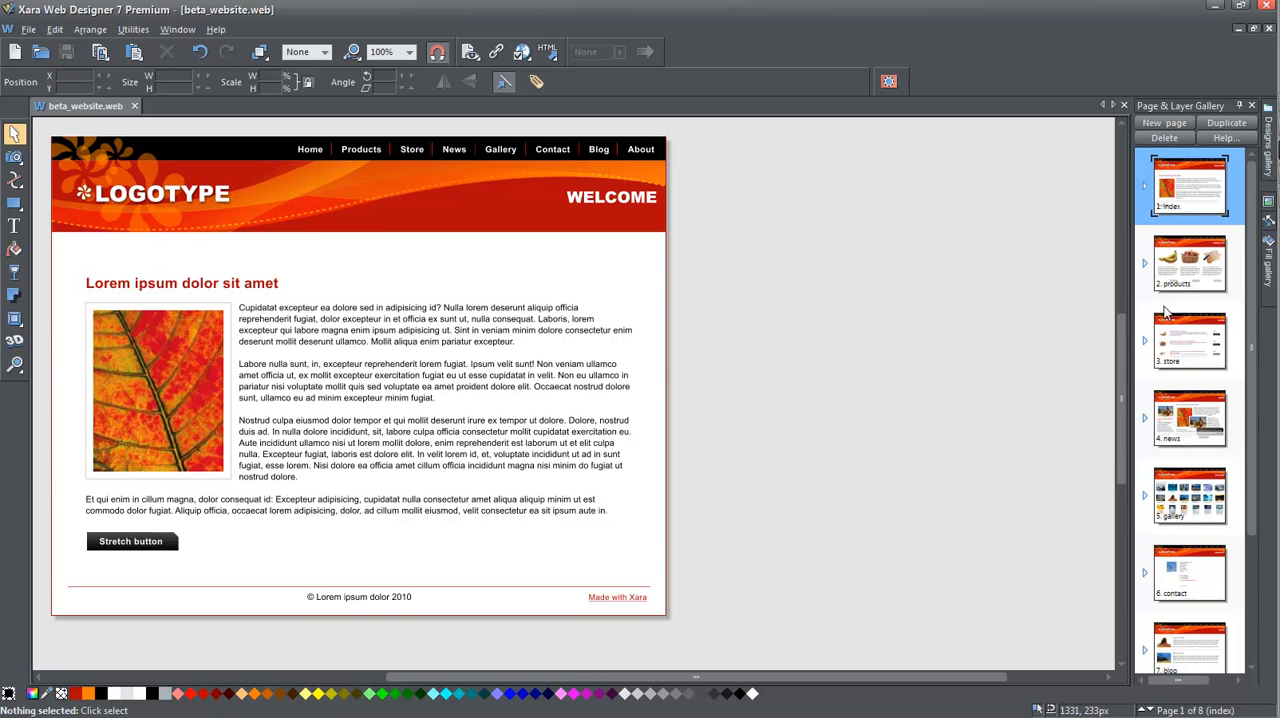
mouse_move(583, 401)
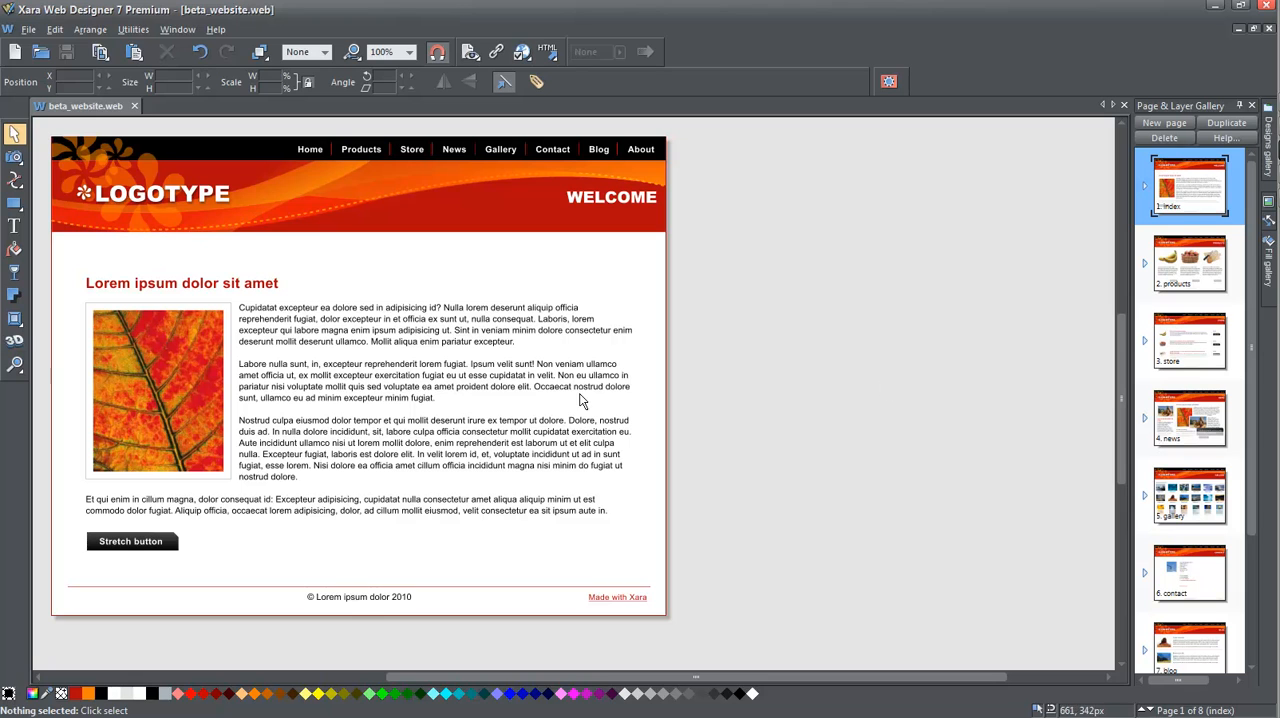
mouse_move(296, 350)
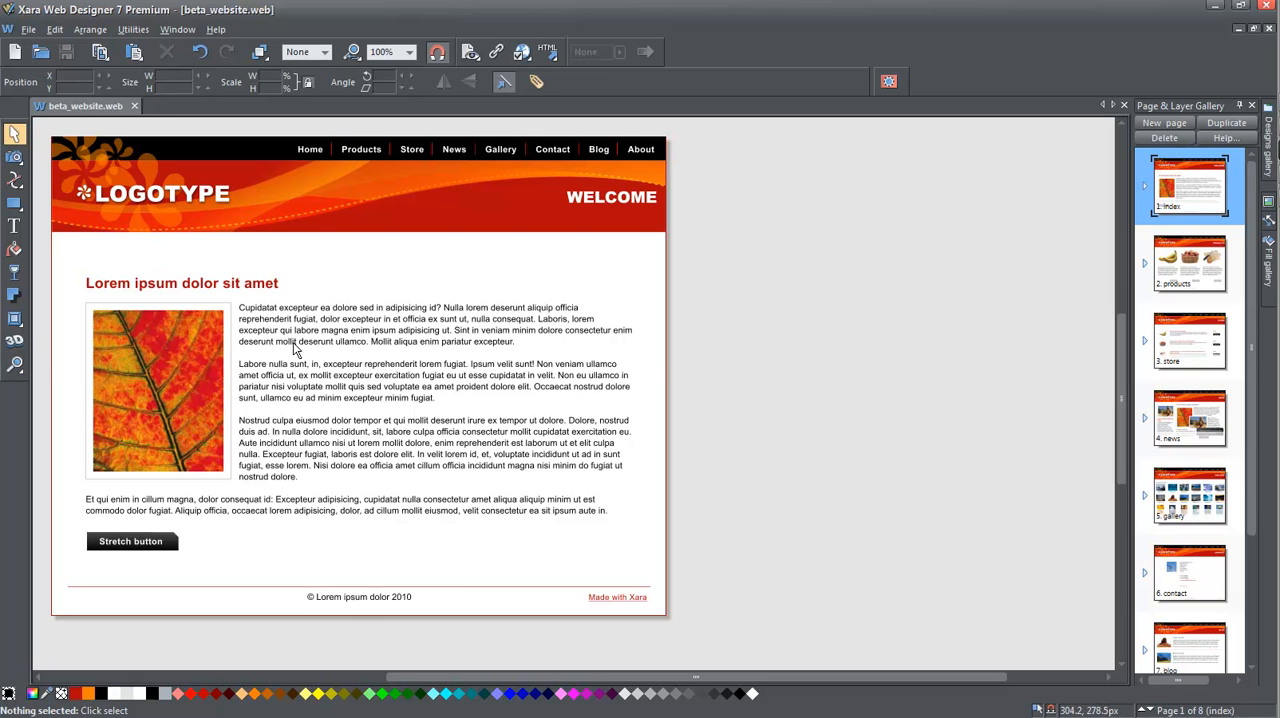
mouse_move(770, 345)
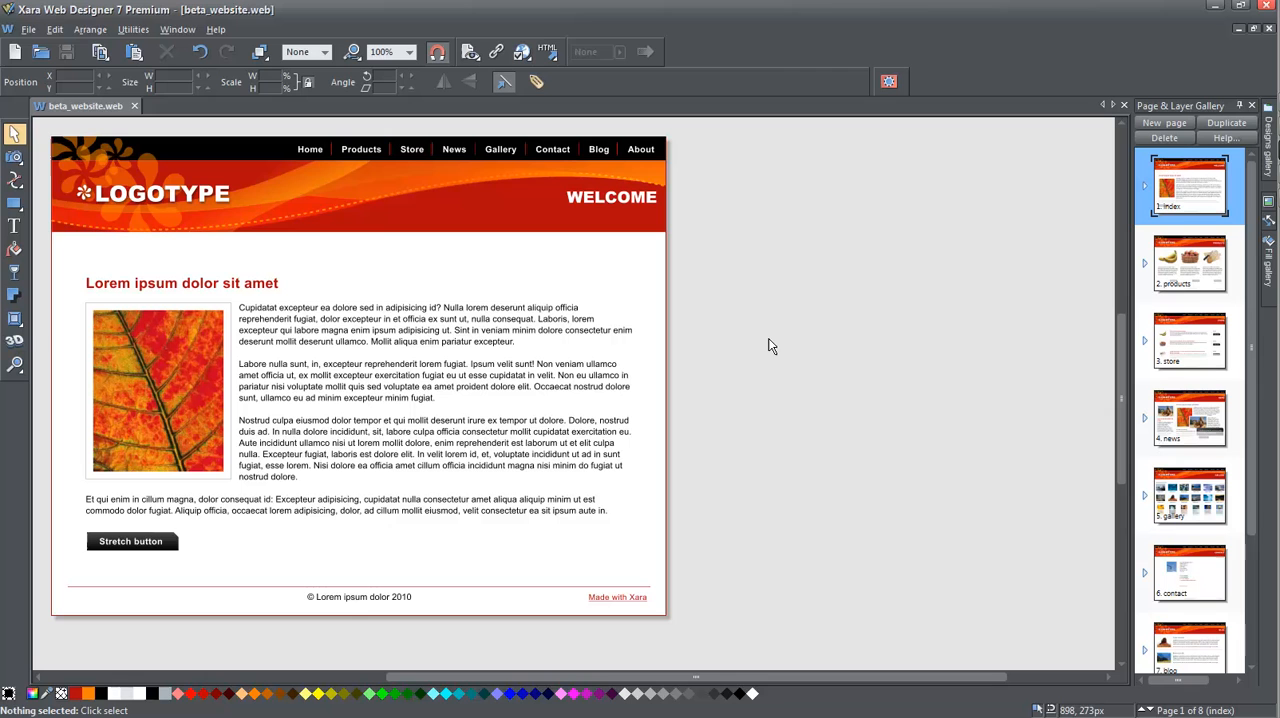
mouse_move(700, 363)
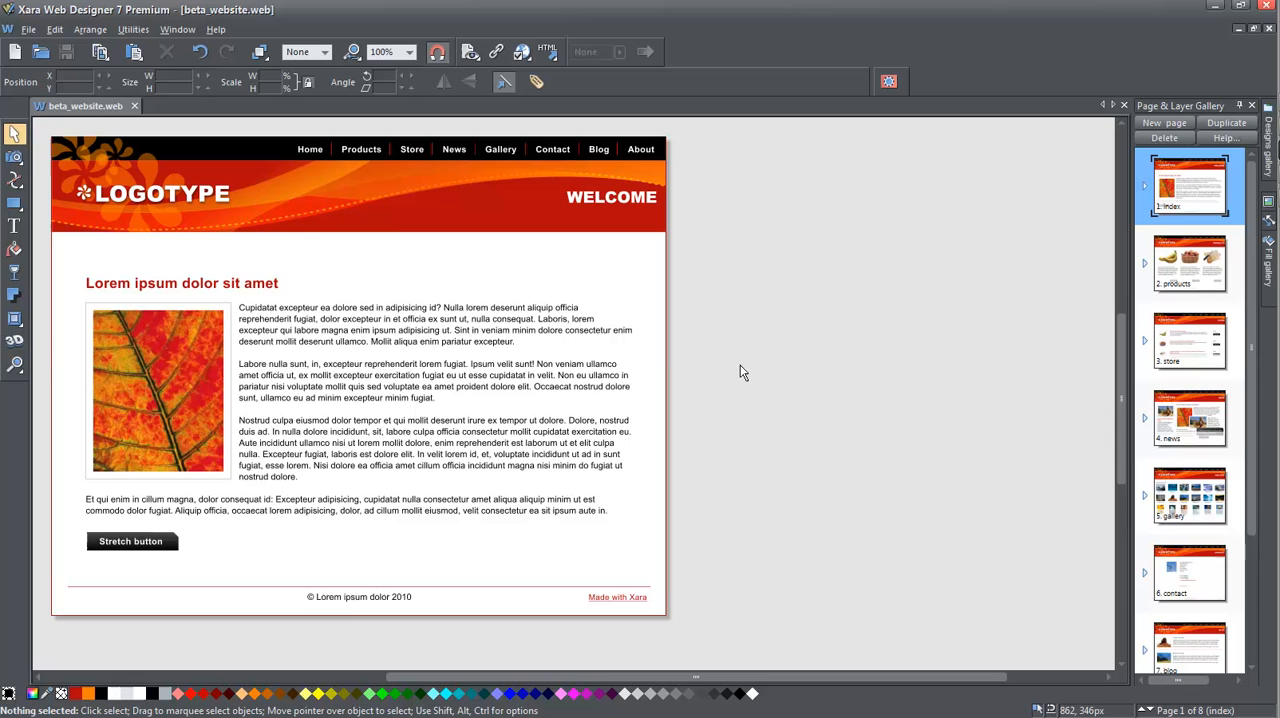
mouse_move(891, 276)
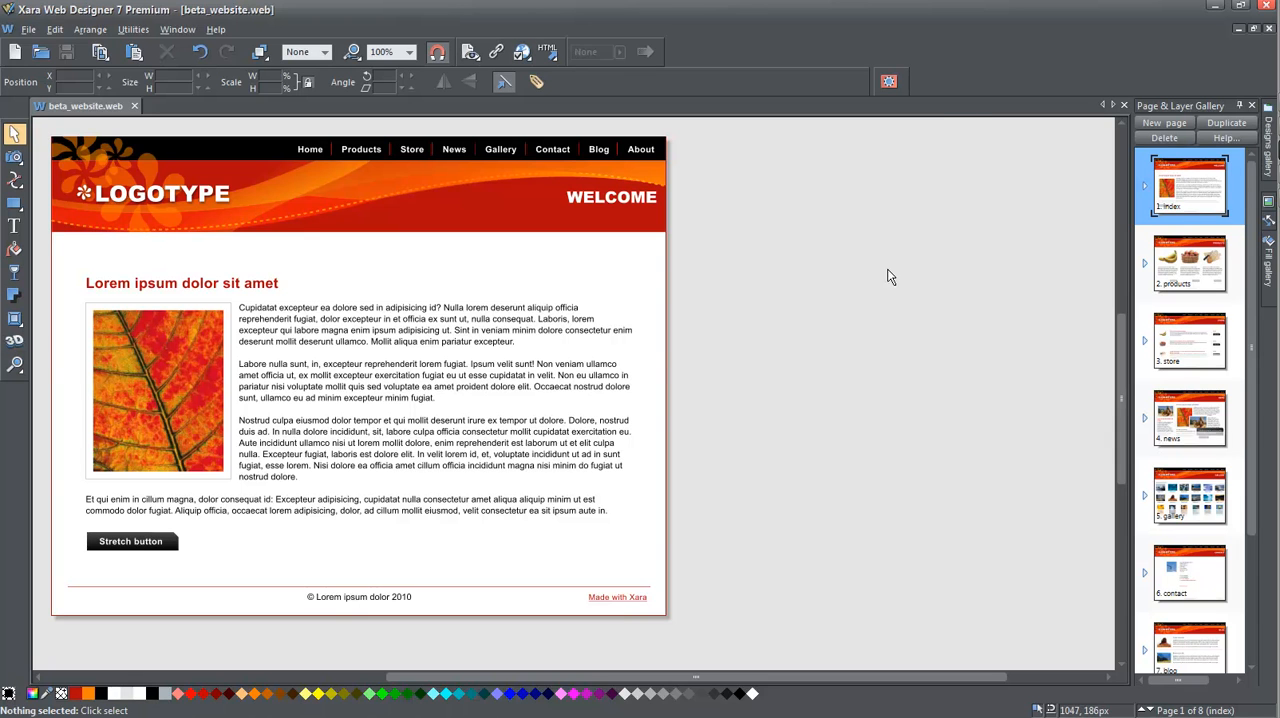
mouse_move(836, 267)
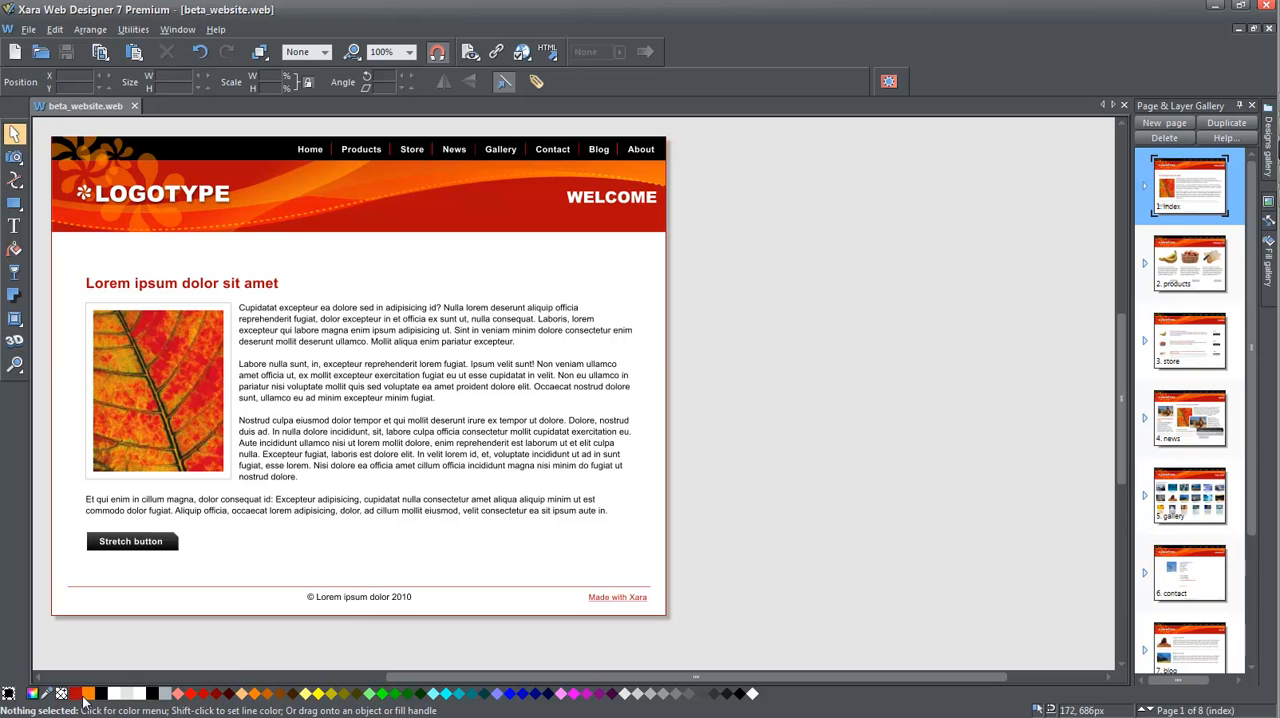
mouse_move(85, 693)
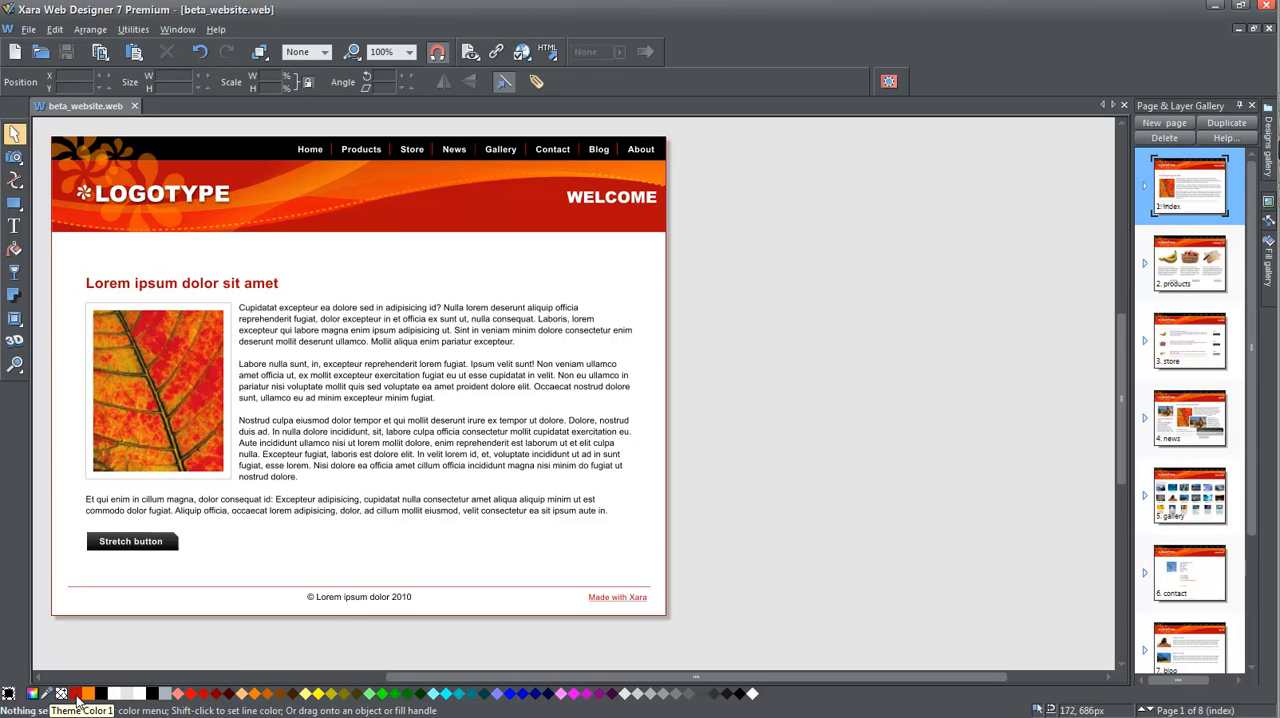
Step: Edit Theme Color 1 and drag its hue slider to green
right_click(85, 693)
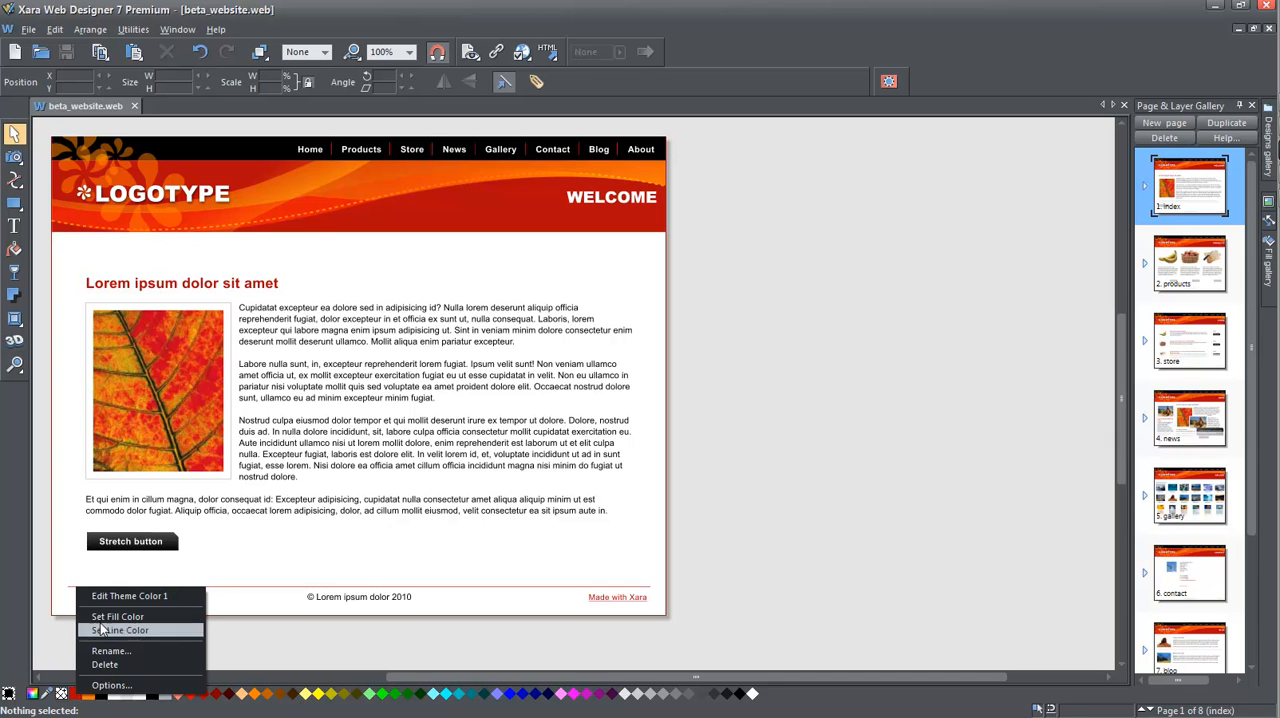
left_click(129, 595)
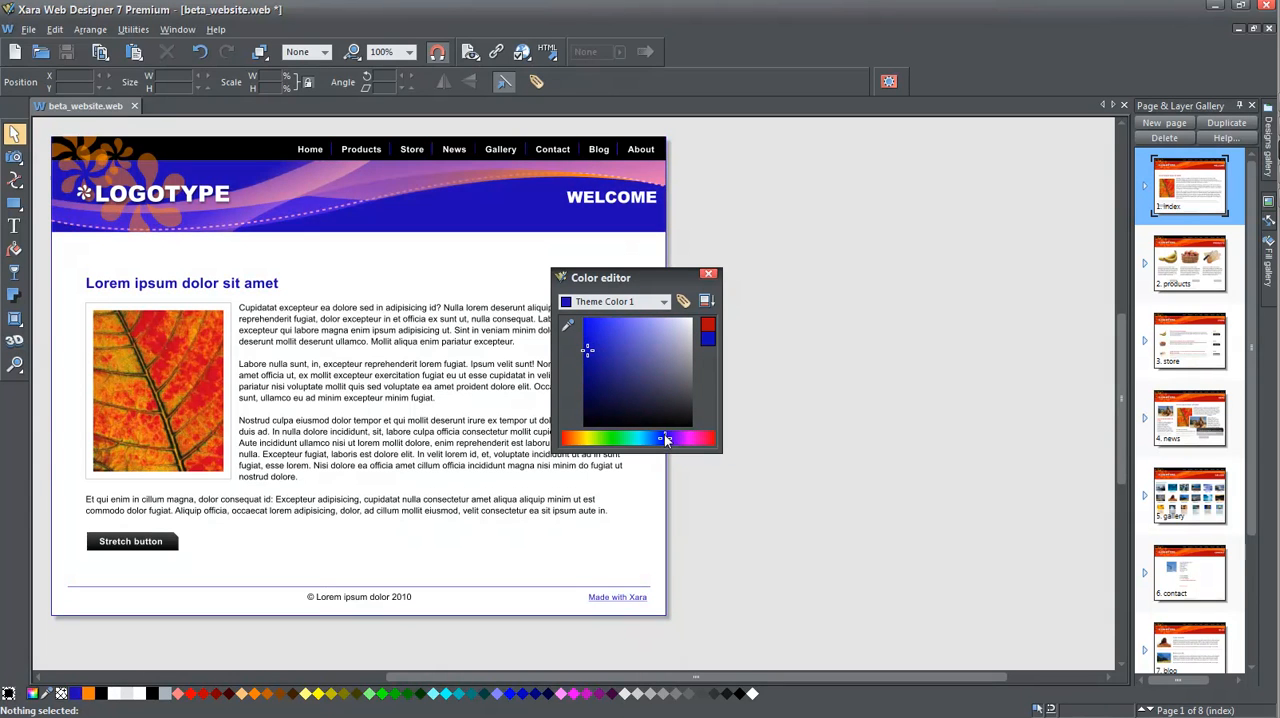
left_click_drag(665, 438, 655, 438)
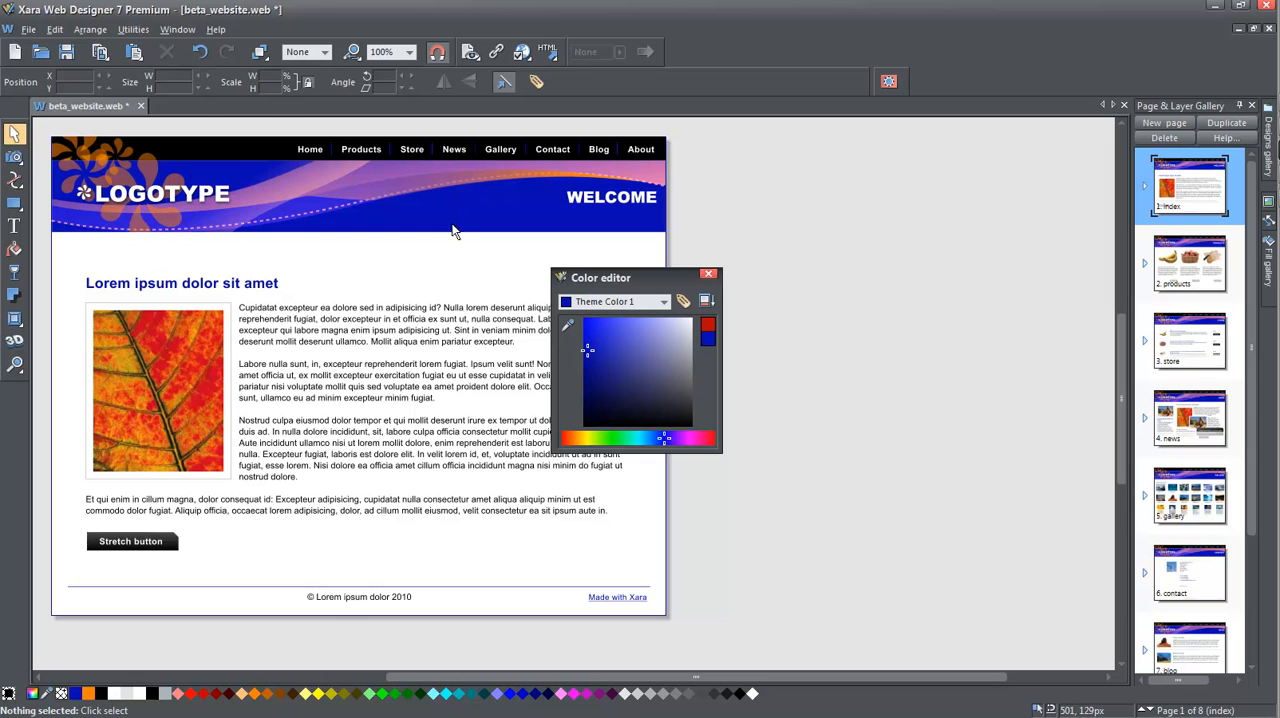
mouse_move(1193, 610)
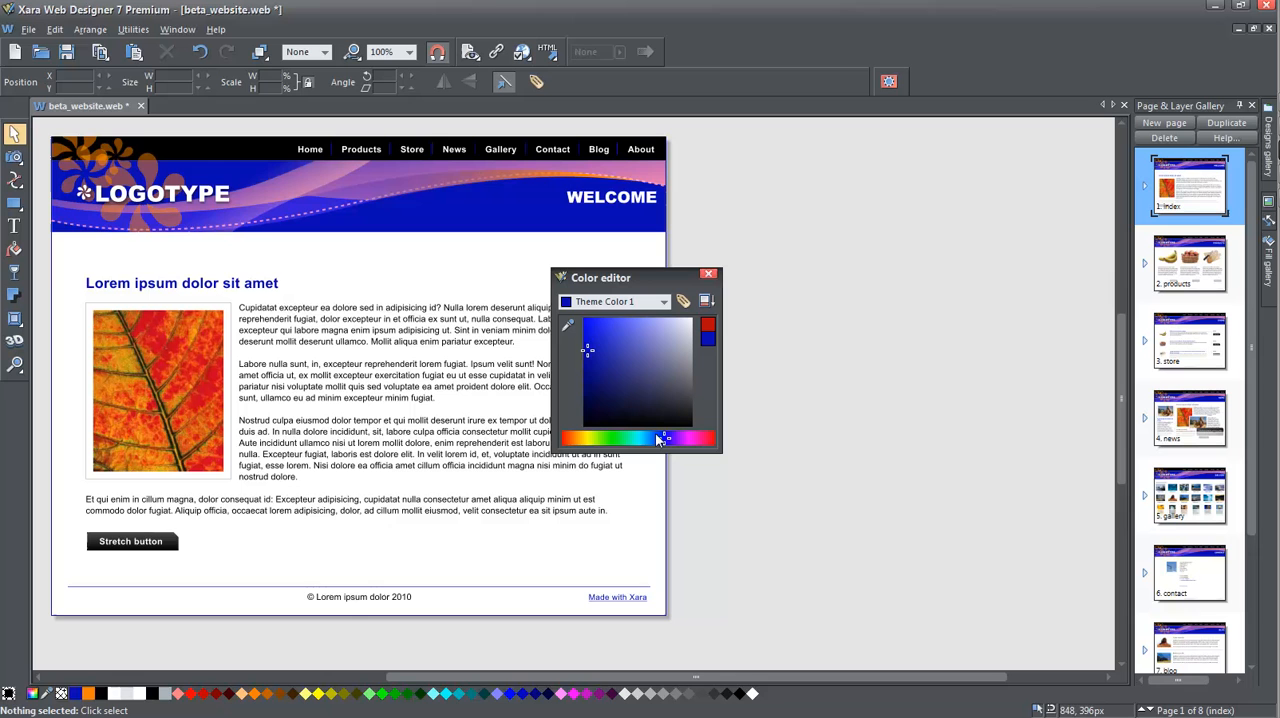
left_click_drag(660, 439, 628, 439)
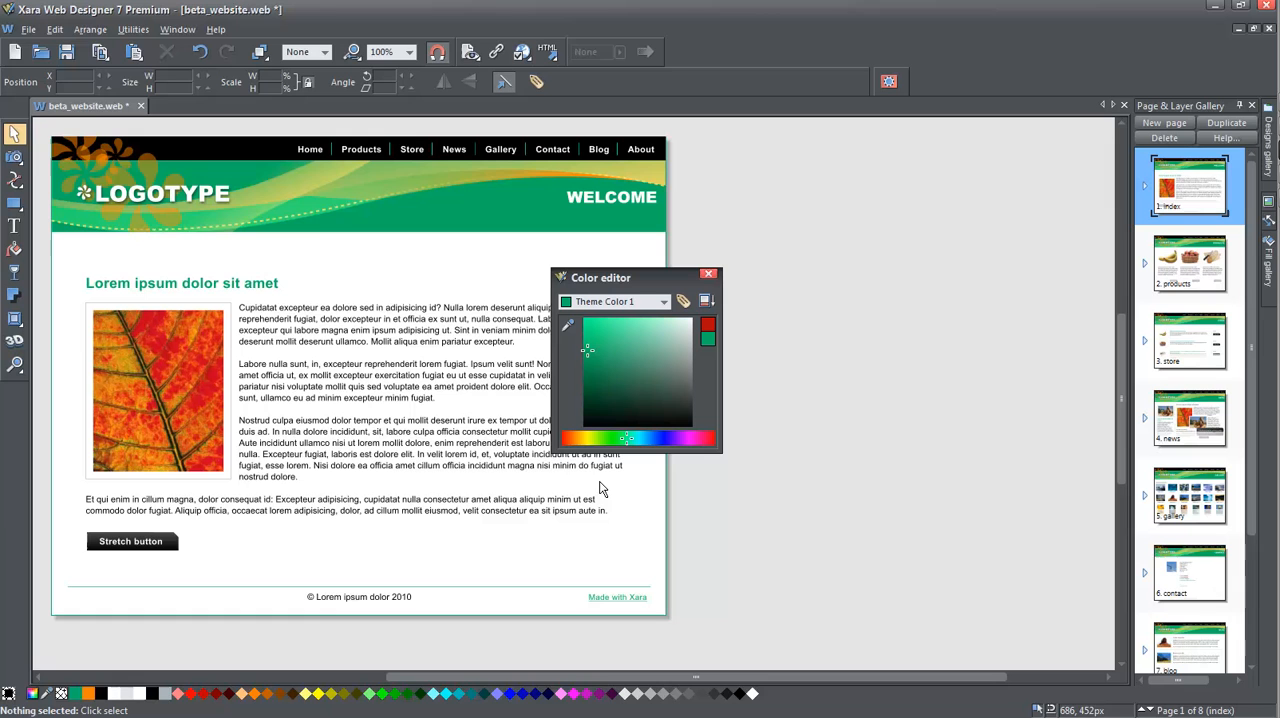
mouse_move(643, 330)
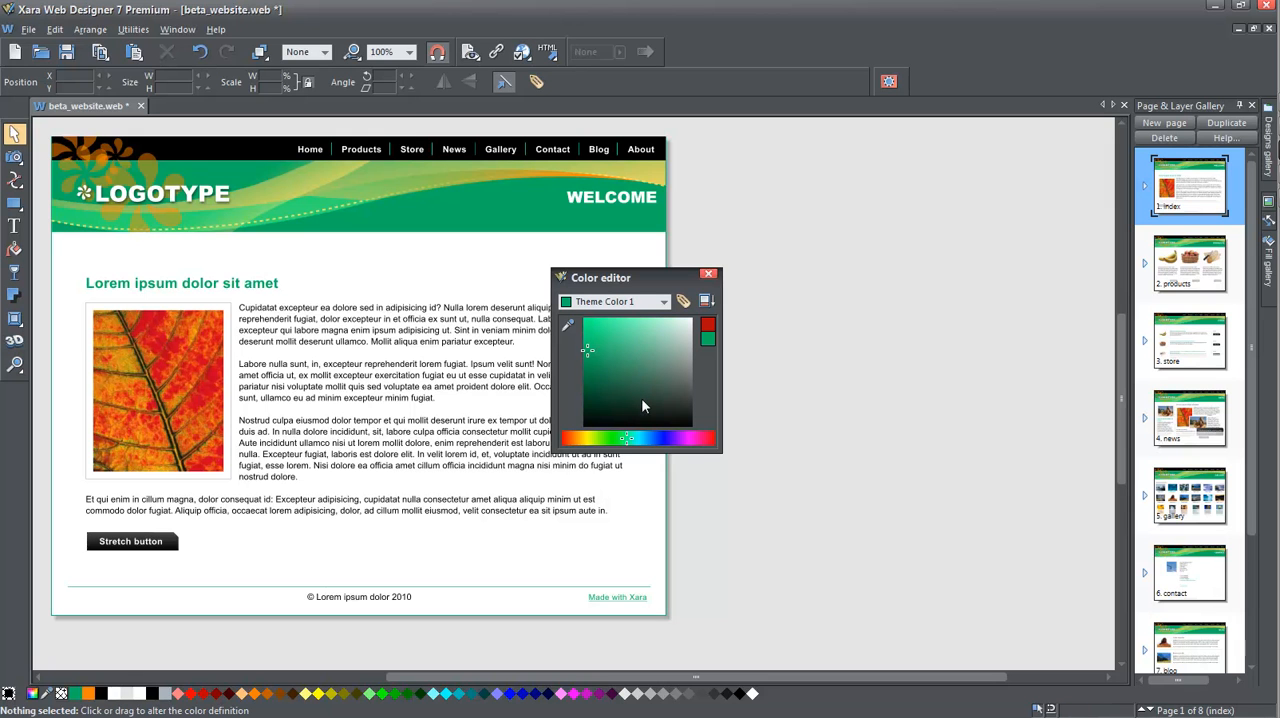
mouse_move(587, 355)
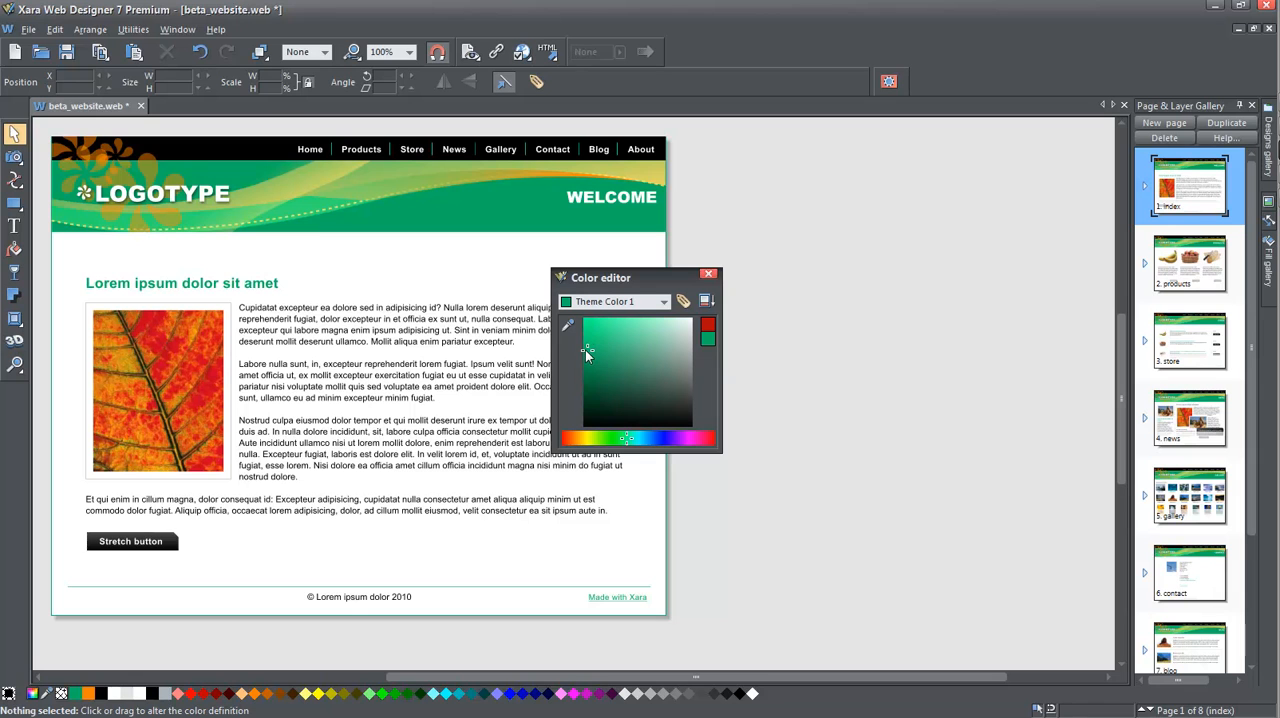
mouse_move(589, 356)
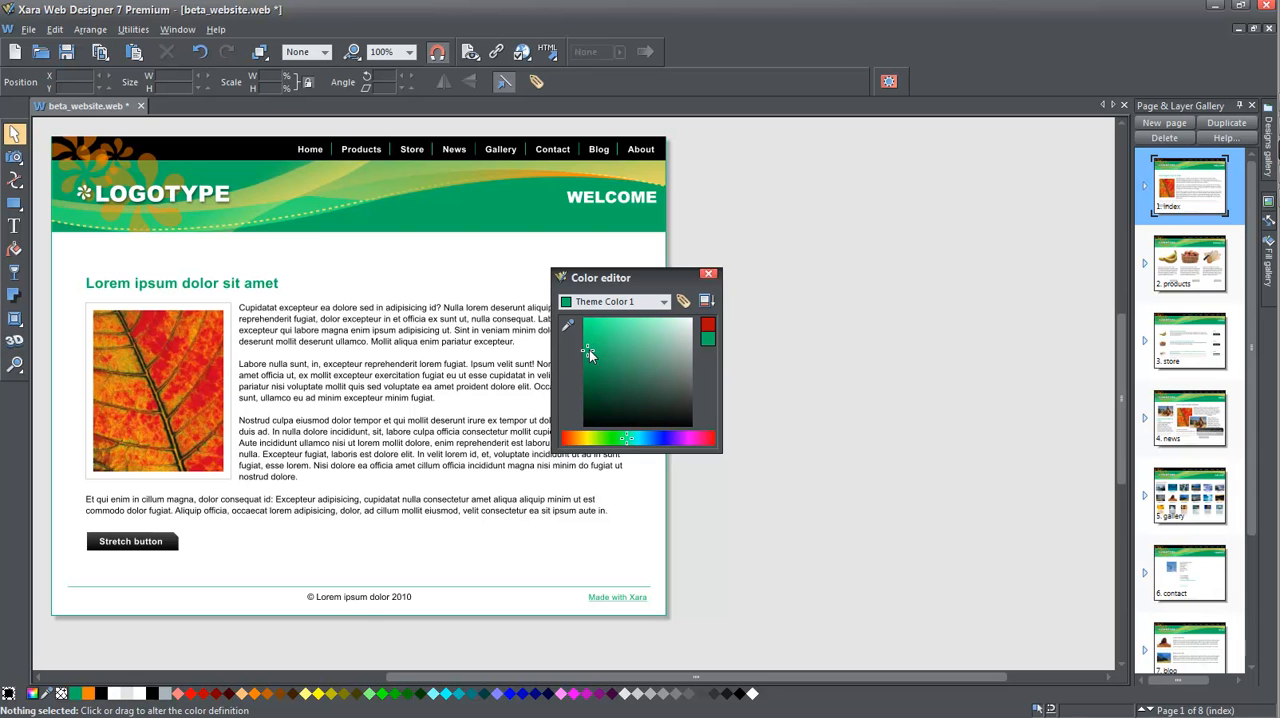
Step: Adjust the green's saturation and brightness, then close the colour editor
left_click(667, 342)
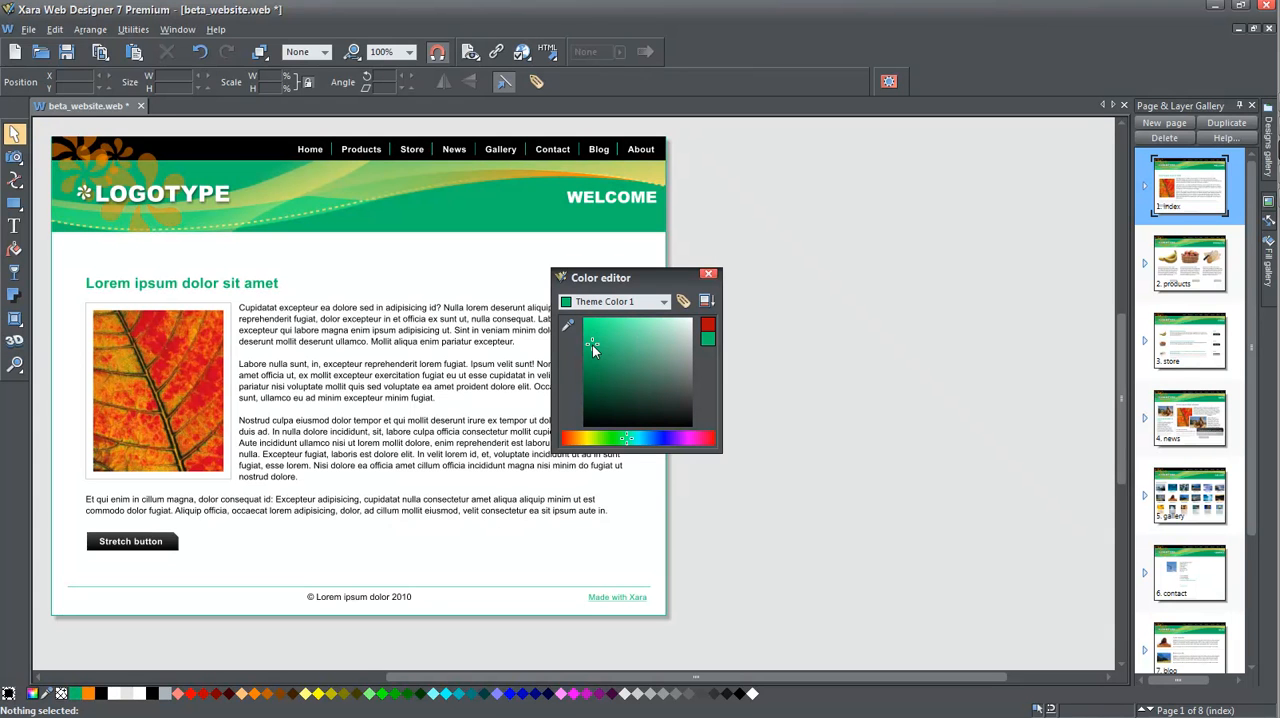
left_click(708, 301)
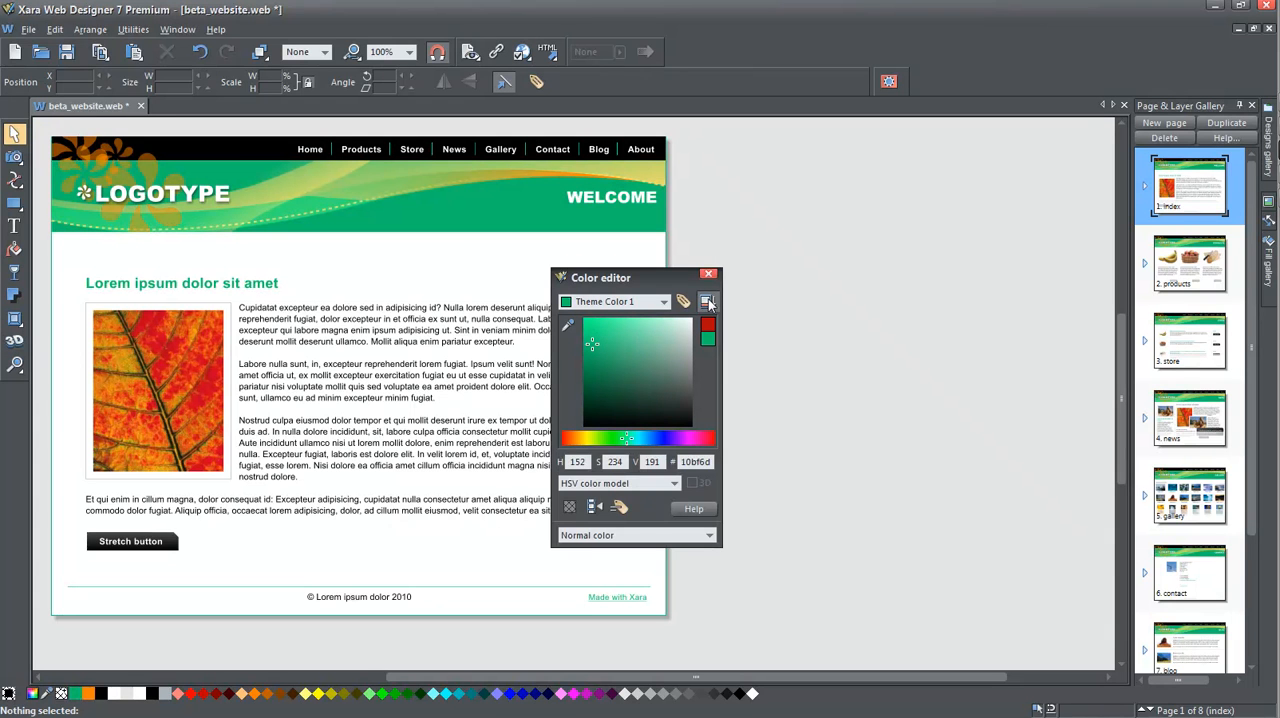
left_click(709, 274)
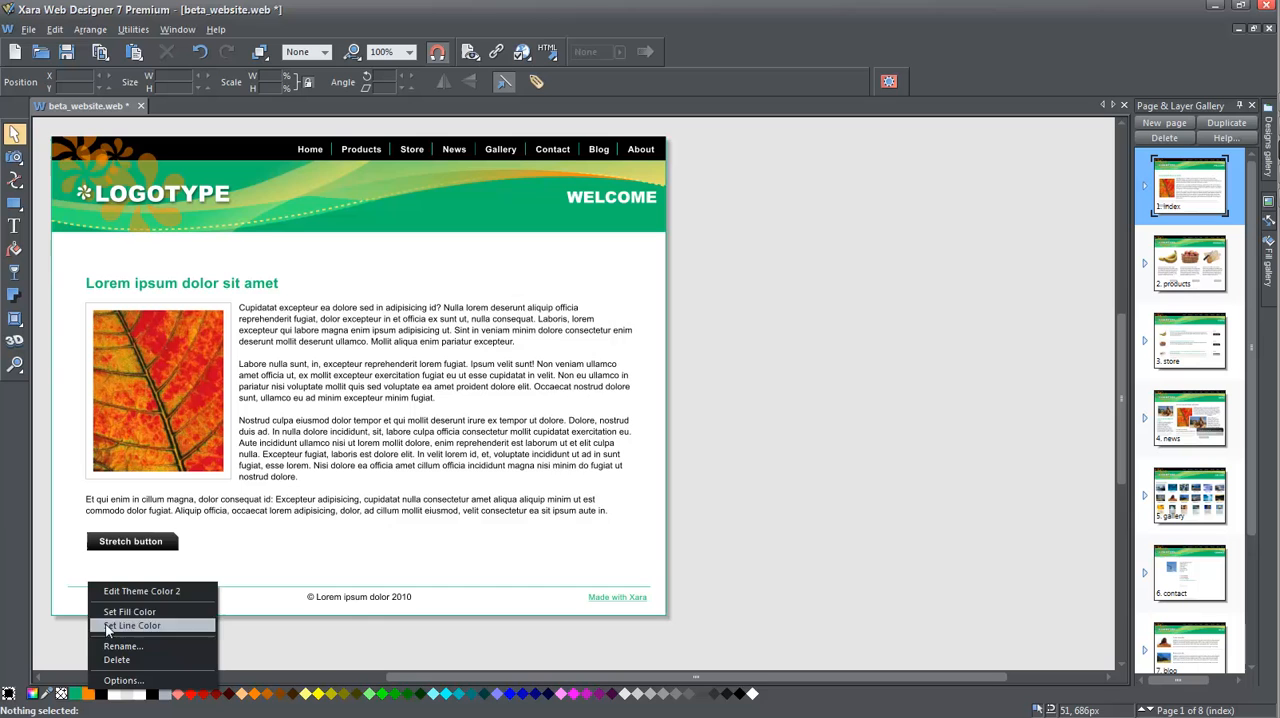
Step: Edit Theme Color 2 and drag its hue slider to a bright sky blue
left_click(141, 590)
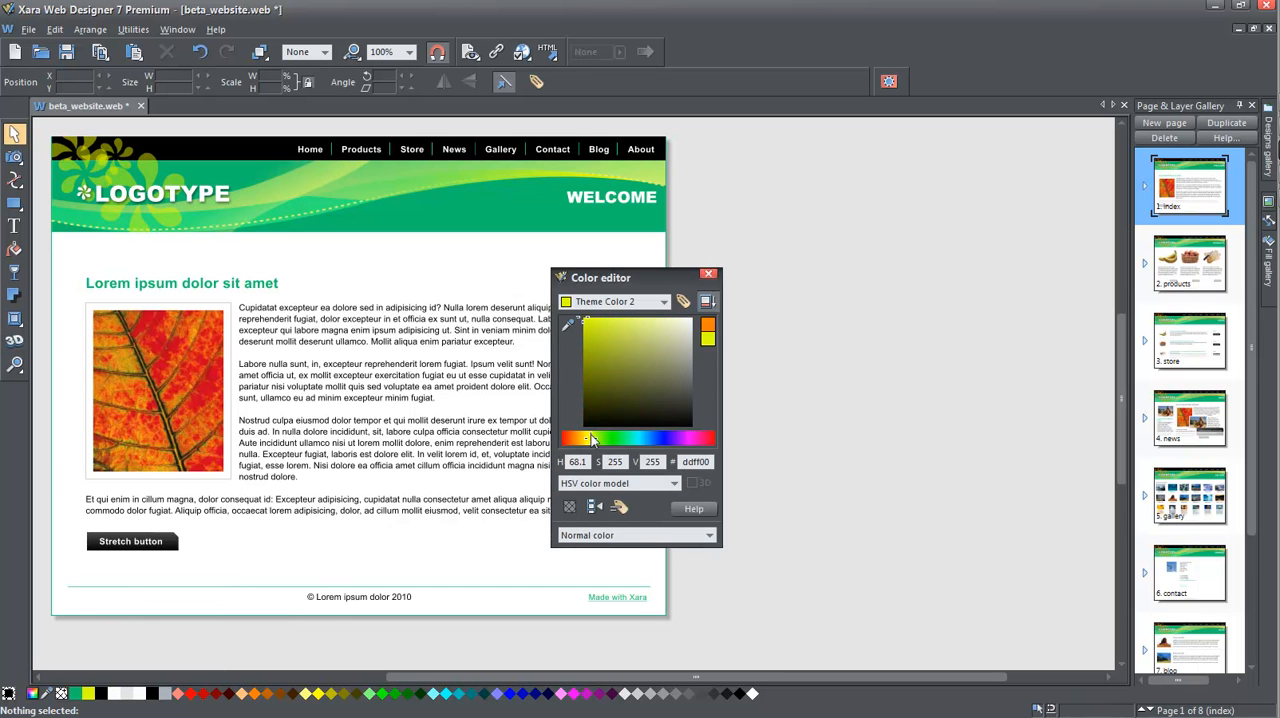
left_click(657, 437)
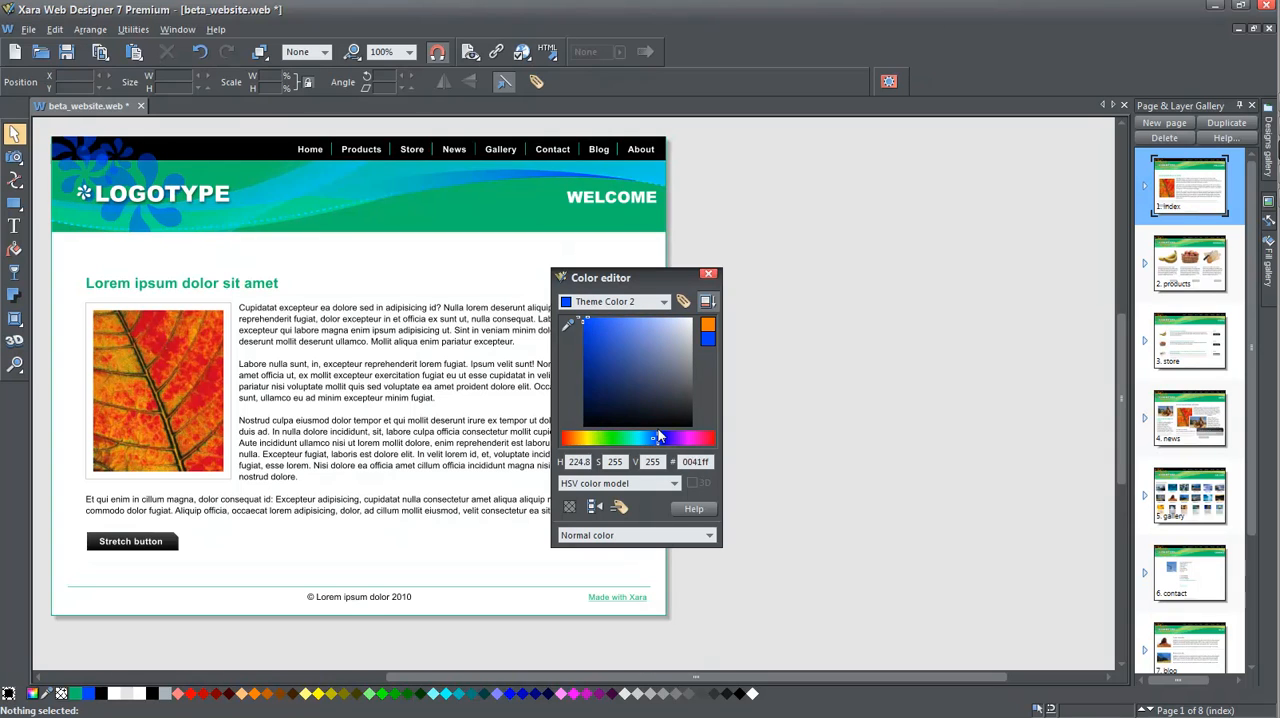
left_click_drag(658, 437, 650, 432)
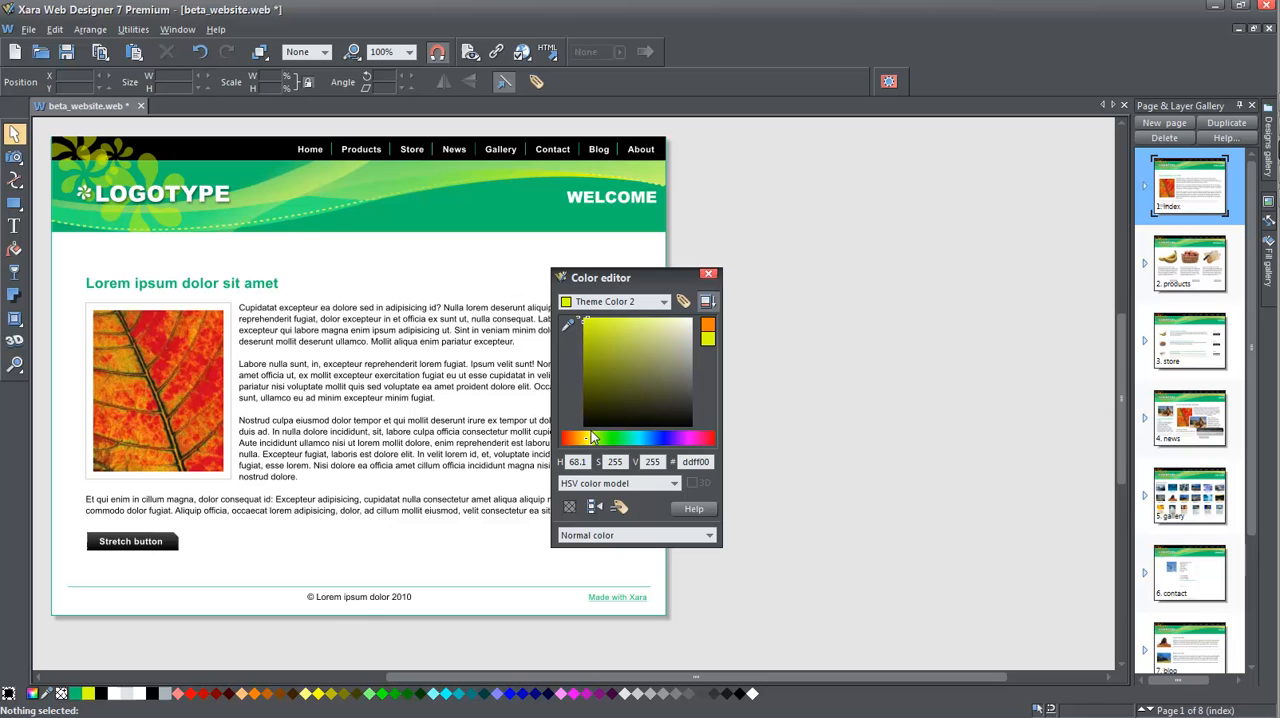
left_click(592, 440)
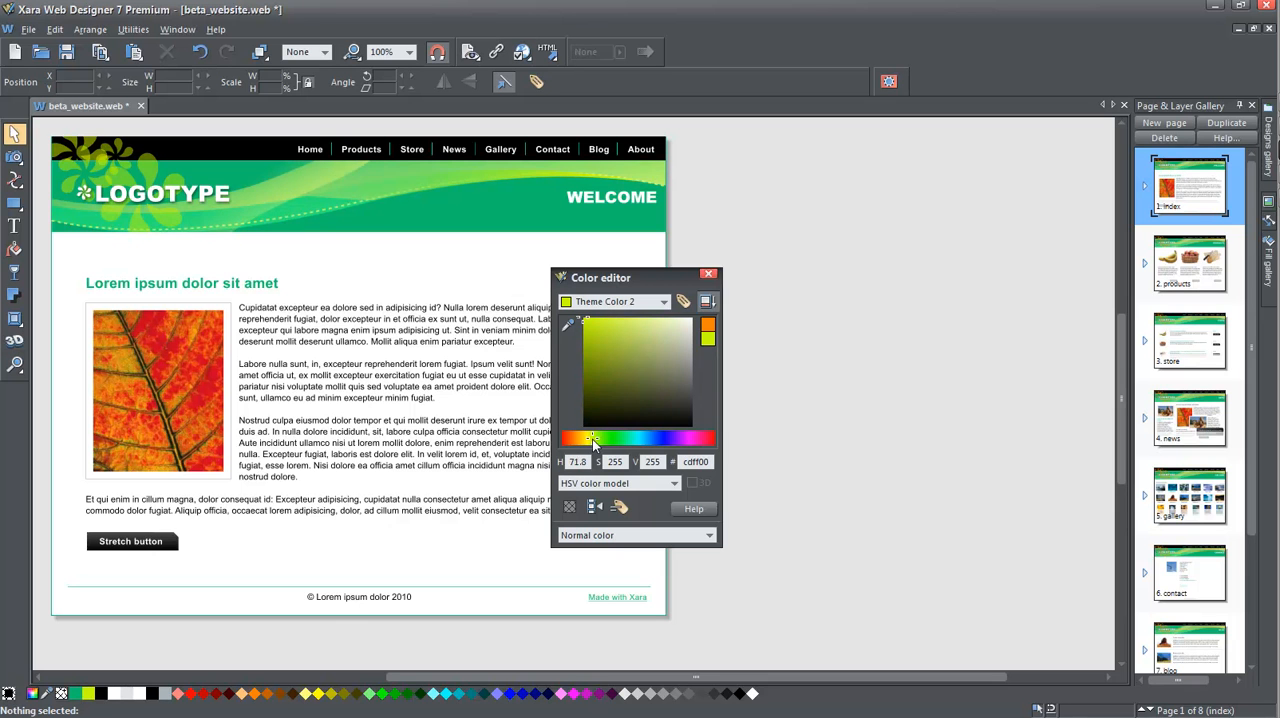
left_click_drag(593, 438, 650, 438)
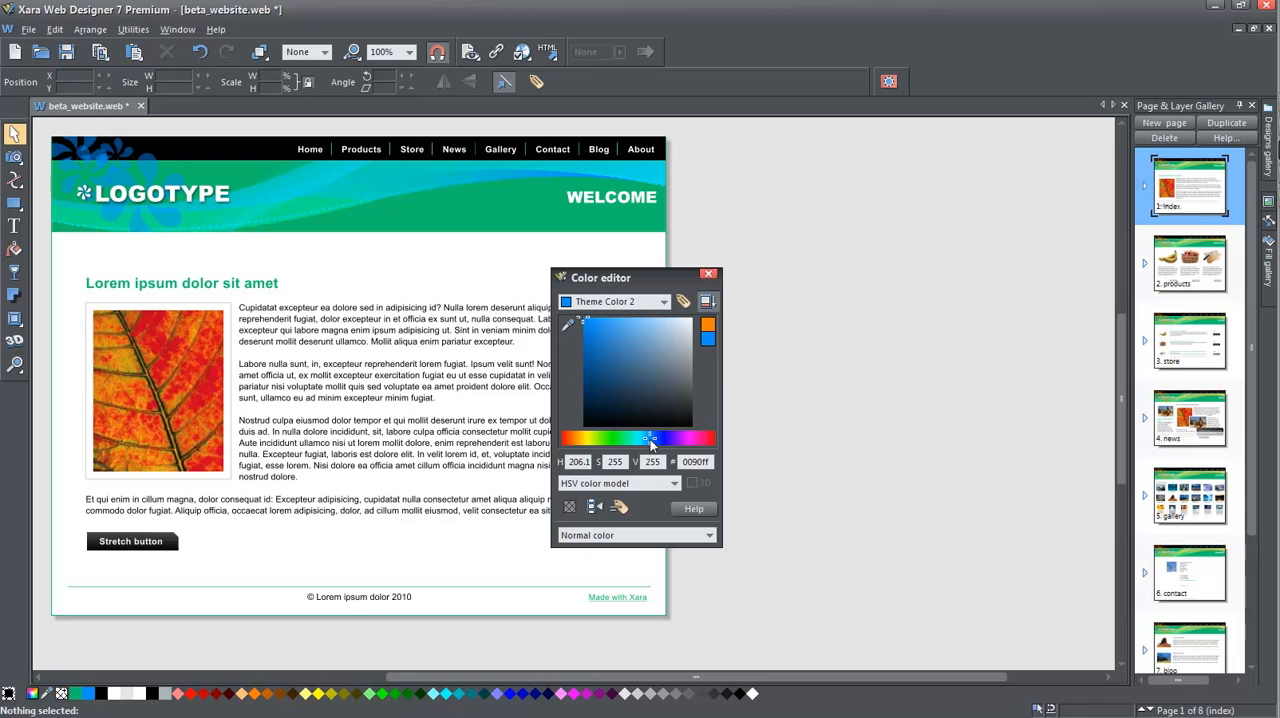